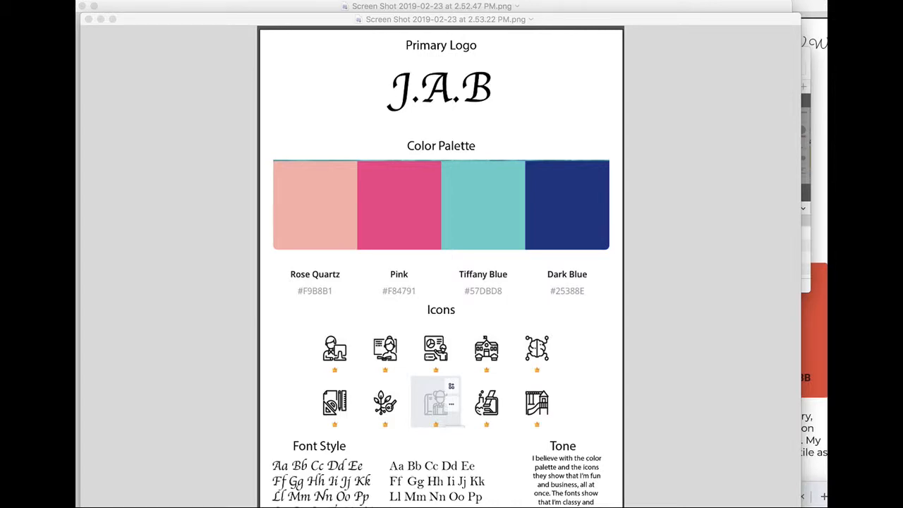
mouse_move(514, 99)
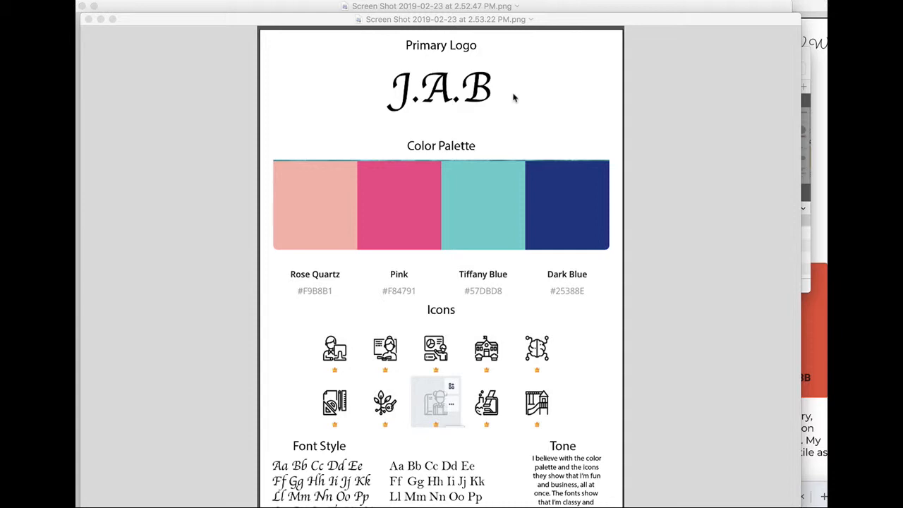
mouse_move(509, 85)
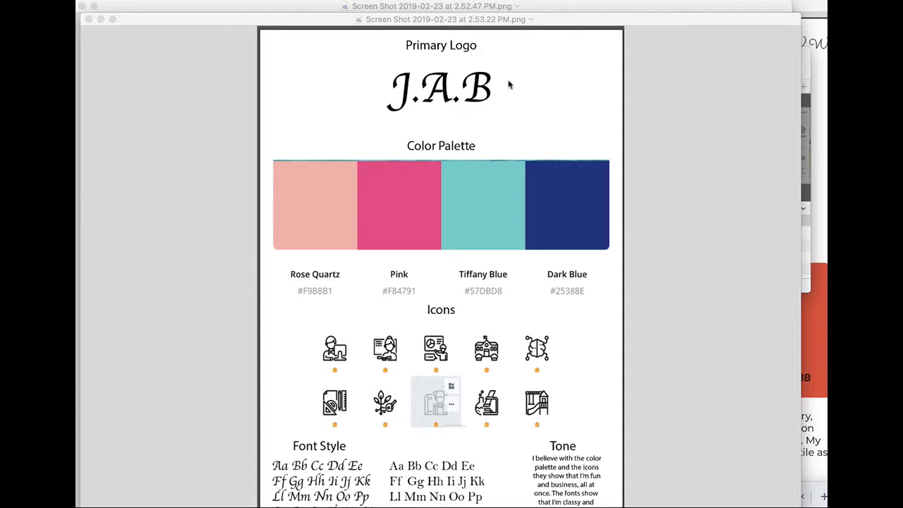
mouse_move(495, 104)
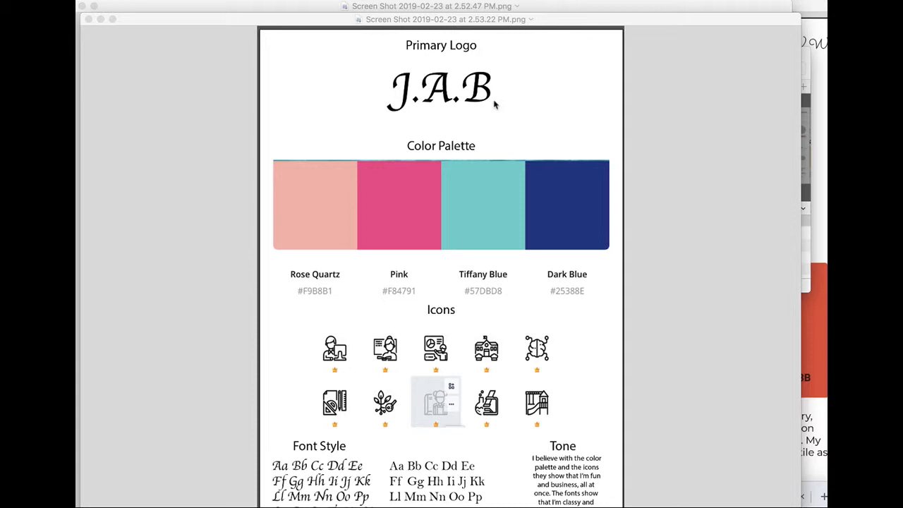
mouse_move(454, 106)
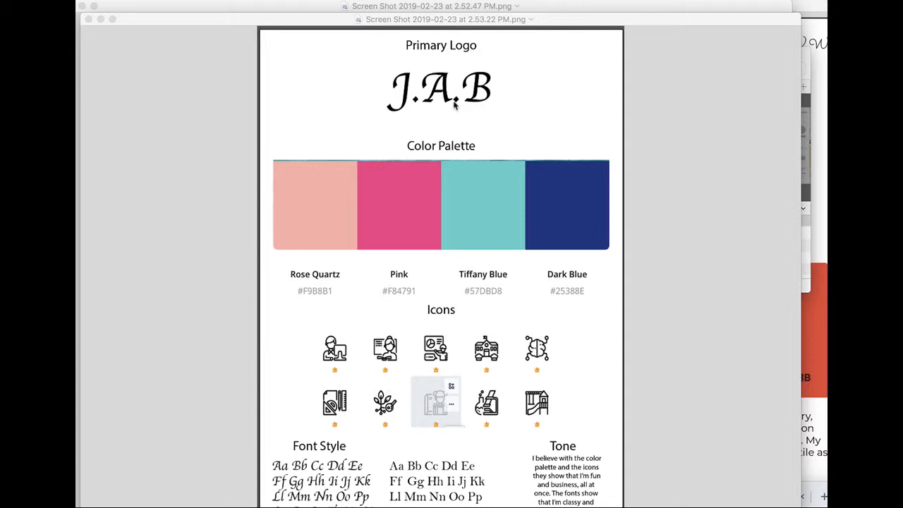
mouse_move(497, 113)
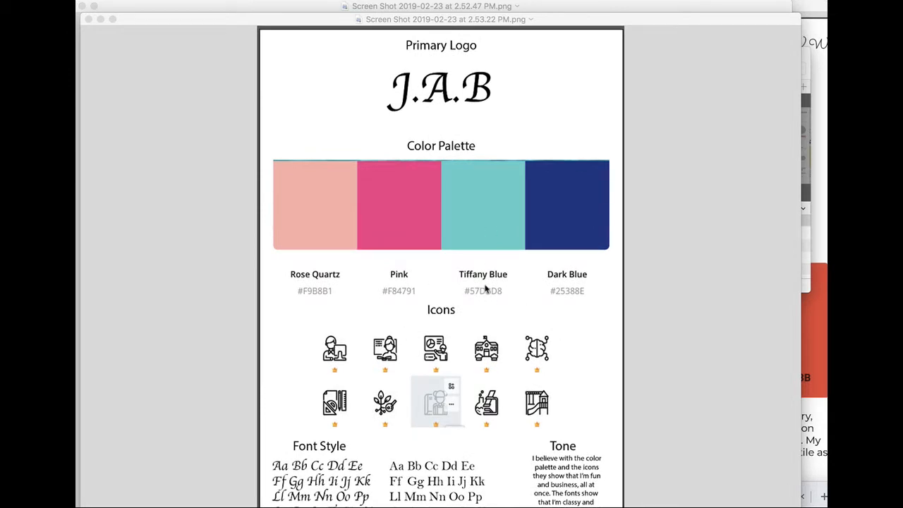
mouse_move(547, 393)
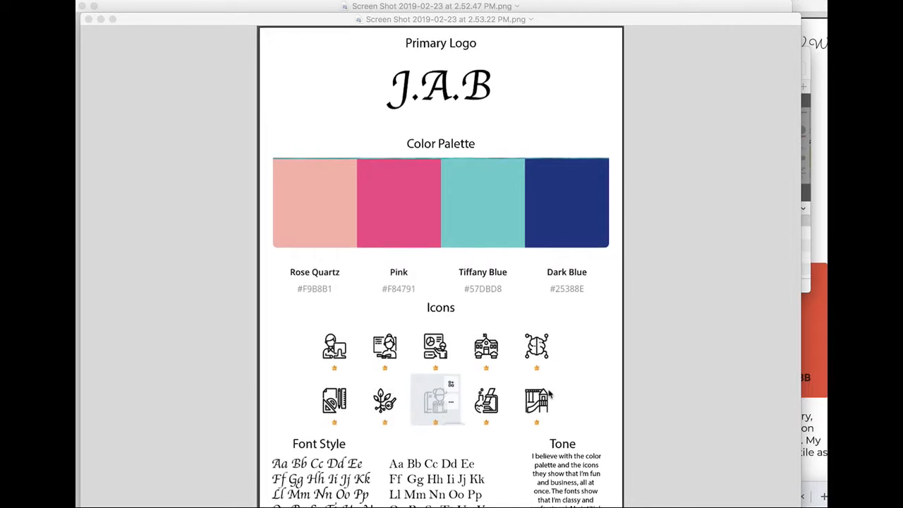
- Scroll the Preview window to reveal the style guide with round colour swatches and tagline
scroll("down", 3)
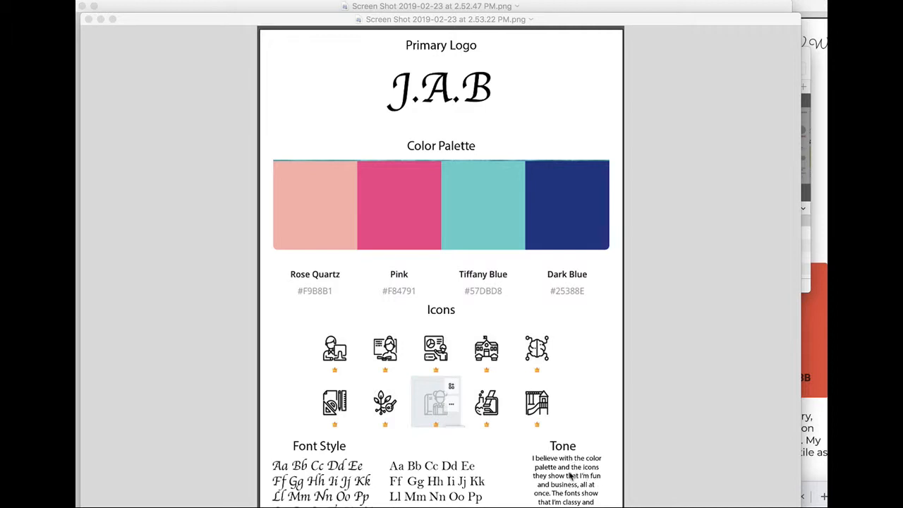
mouse_move(581, 469)
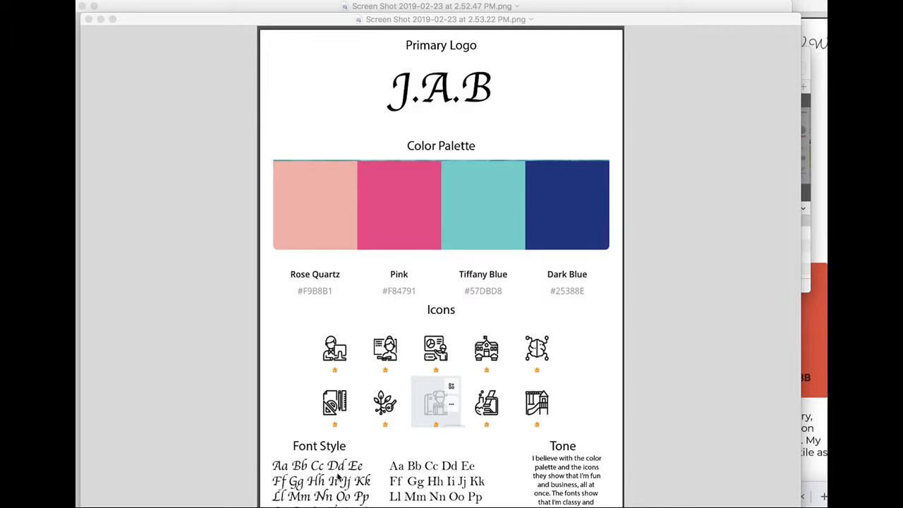
mouse_move(488, 140)
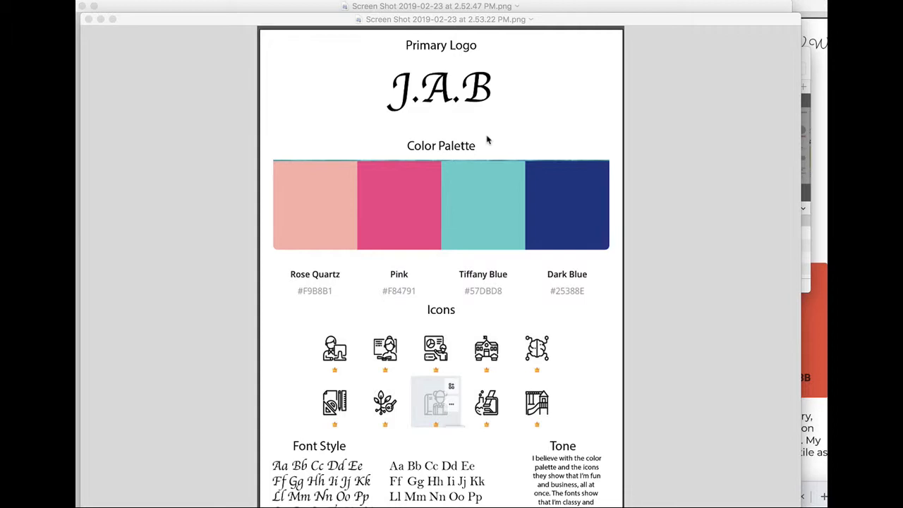
mouse_move(440, 316)
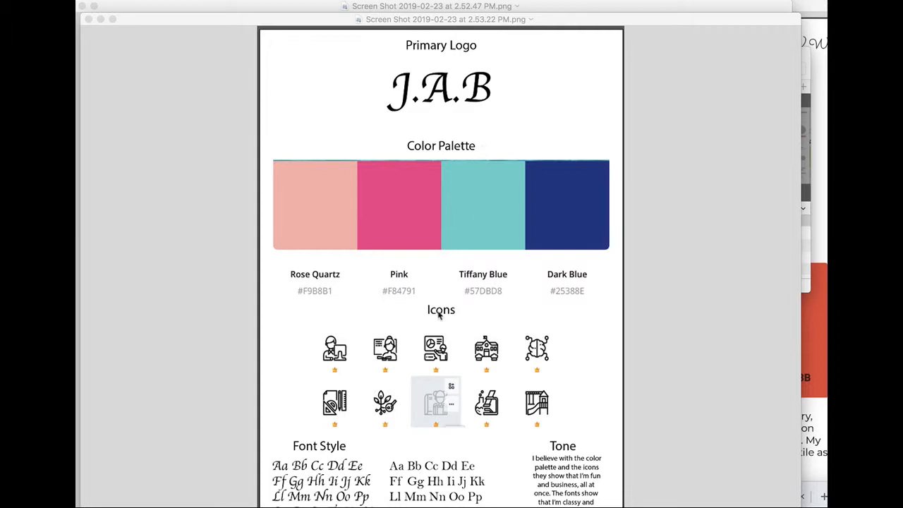
mouse_move(392, 472)
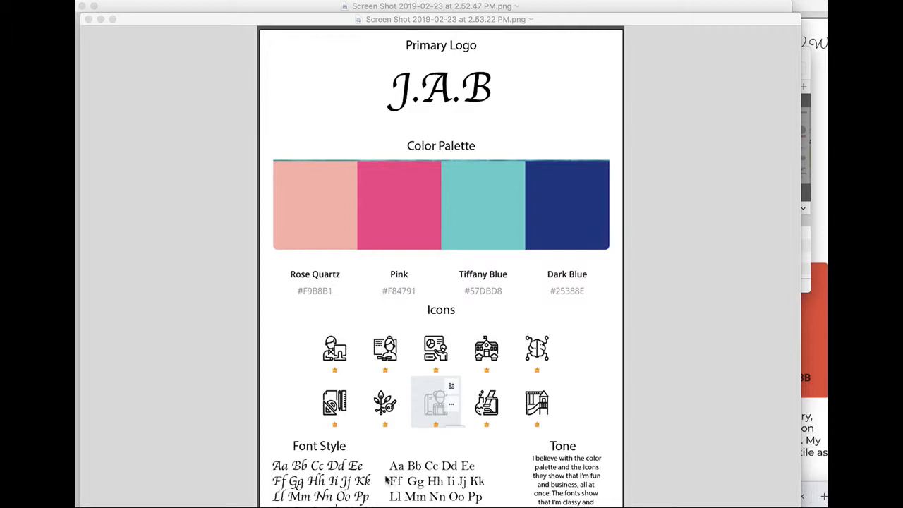
mouse_move(556, 457)
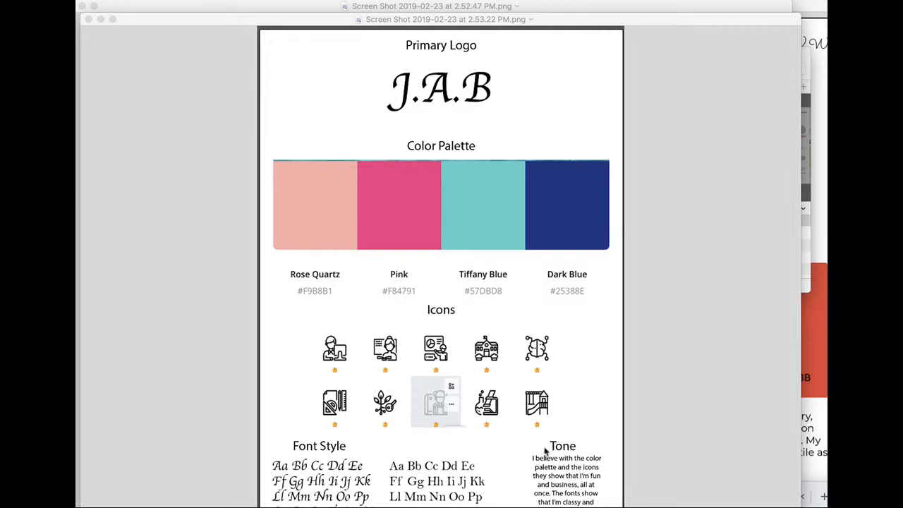
mouse_move(434, 317)
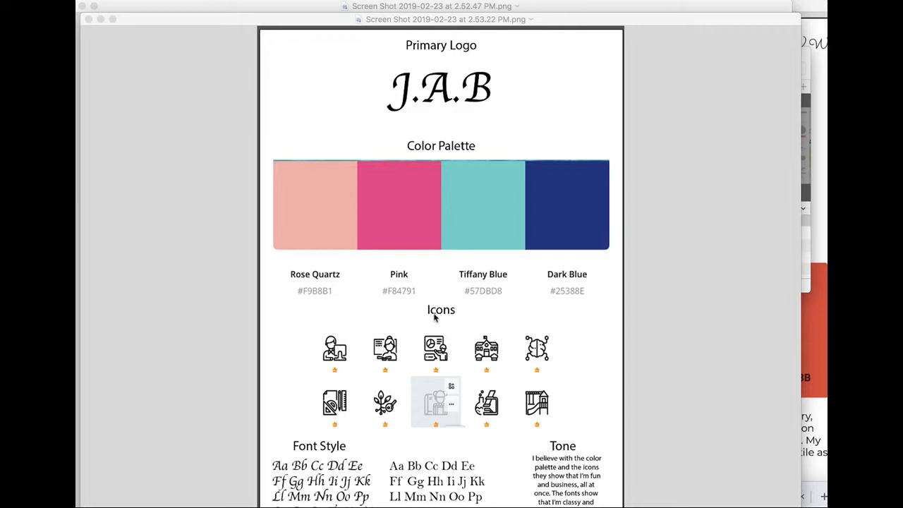
mouse_move(440, 388)
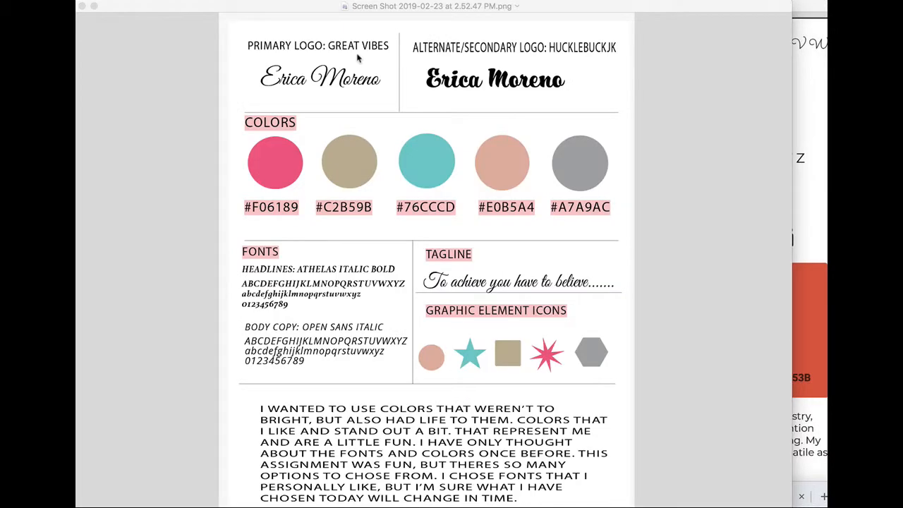
mouse_move(332, 168)
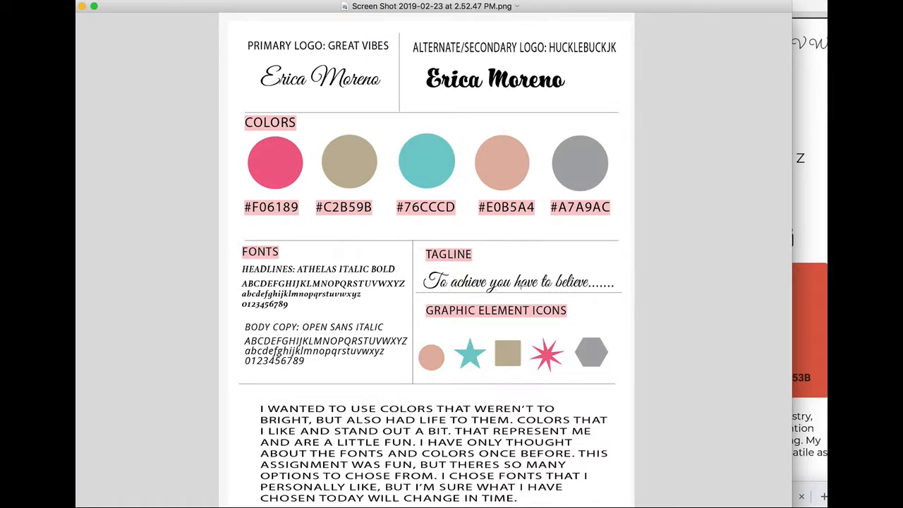
mouse_move(390, 245)
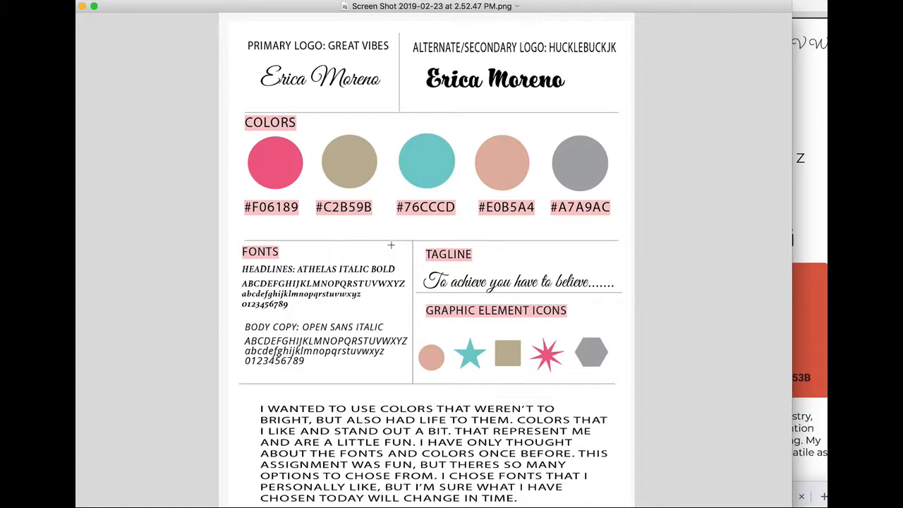
mouse_move(408, 319)
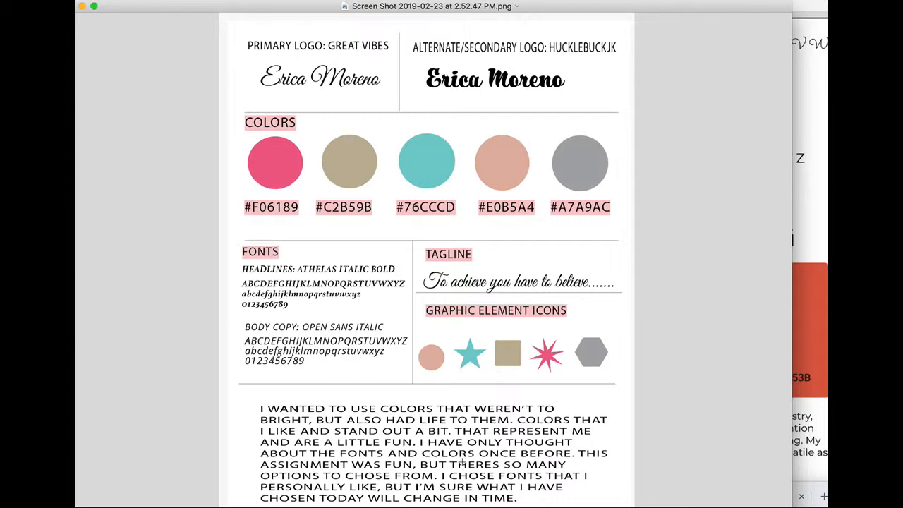
mouse_move(468, 398)
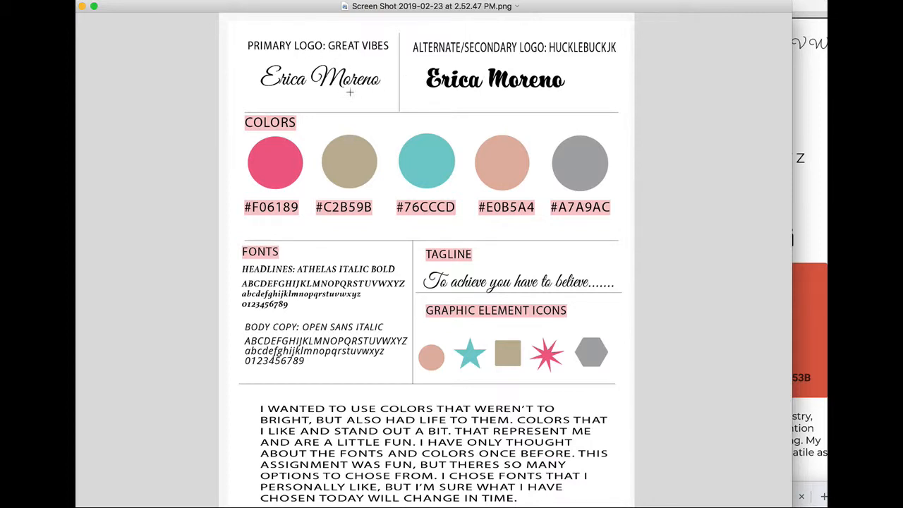
mouse_move(313, 291)
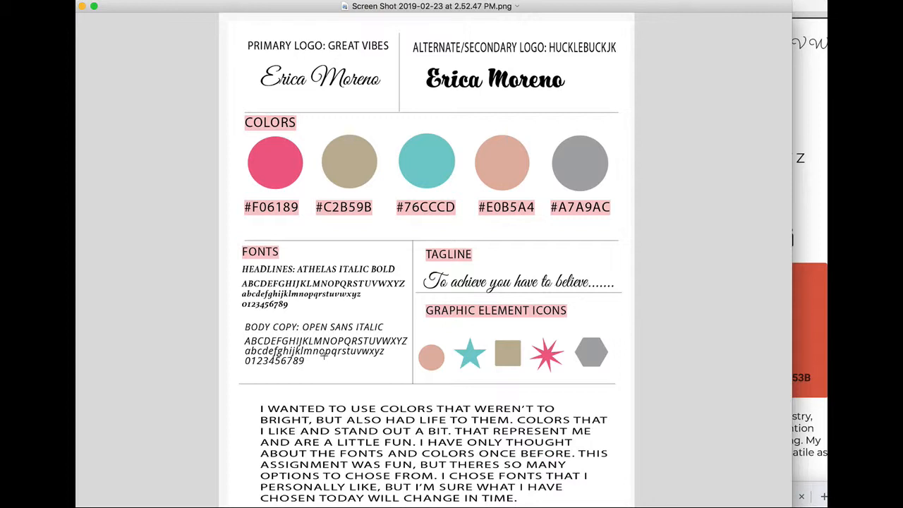
mouse_move(133, 182)
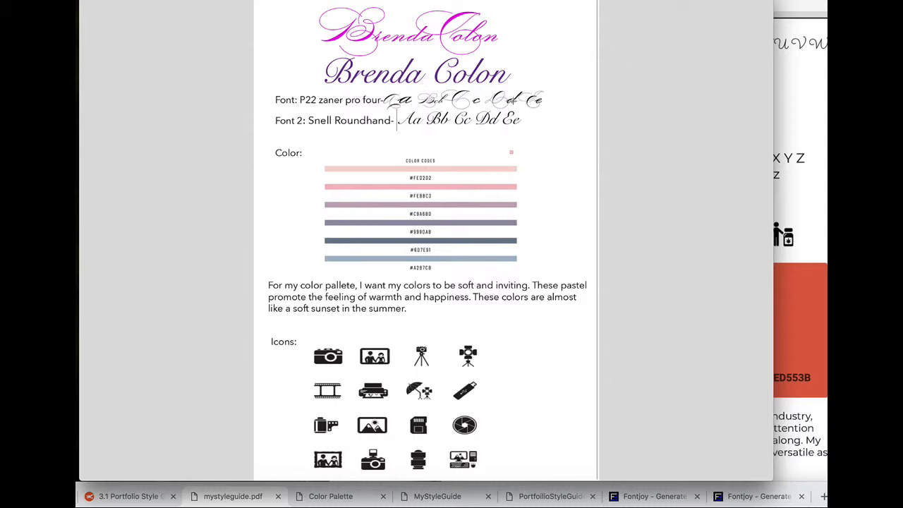
mouse_move(447, 127)
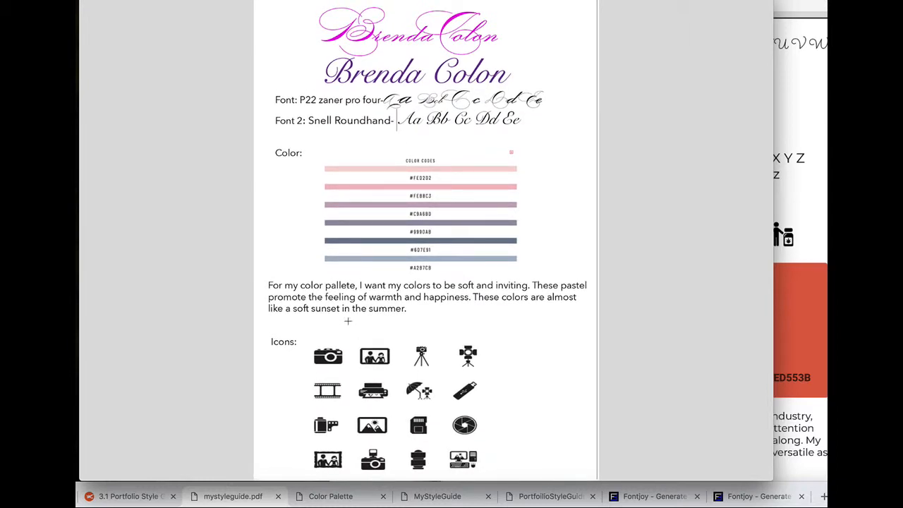
mouse_move(488, 342)
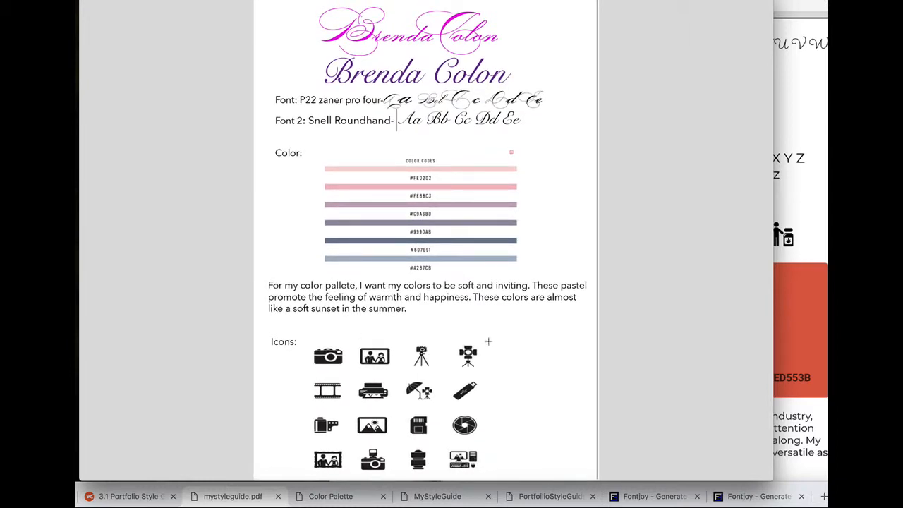
- Scroll down the style guide showing pastel colour bars, script fonts and camera icons
scroll("down", 3)
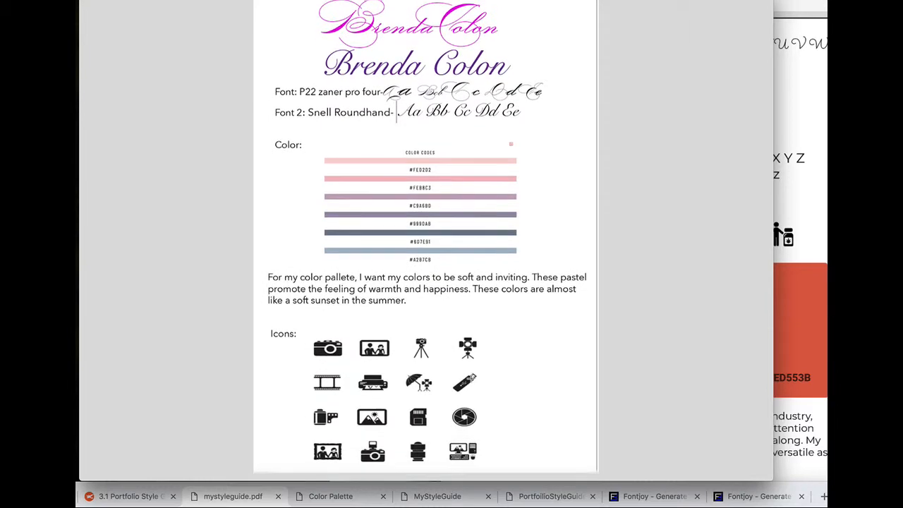
scroll("down", 3)
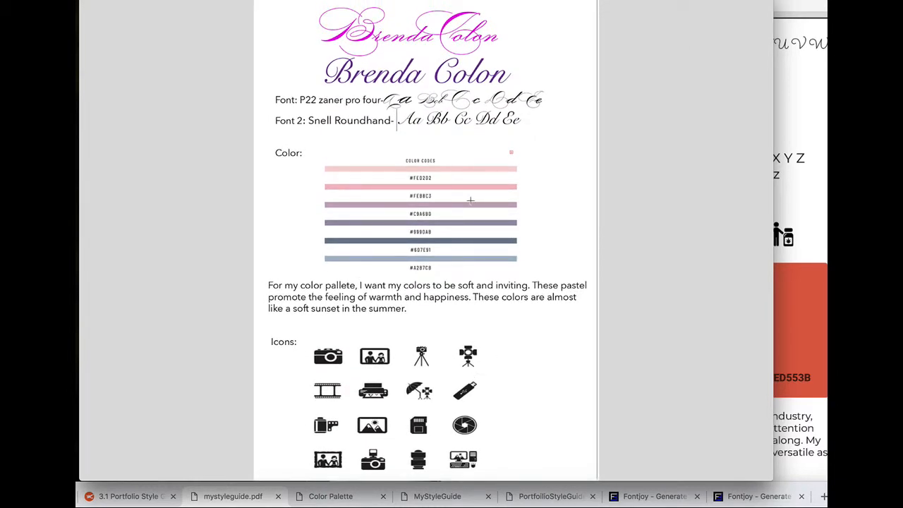
mouse_move(527, 387)
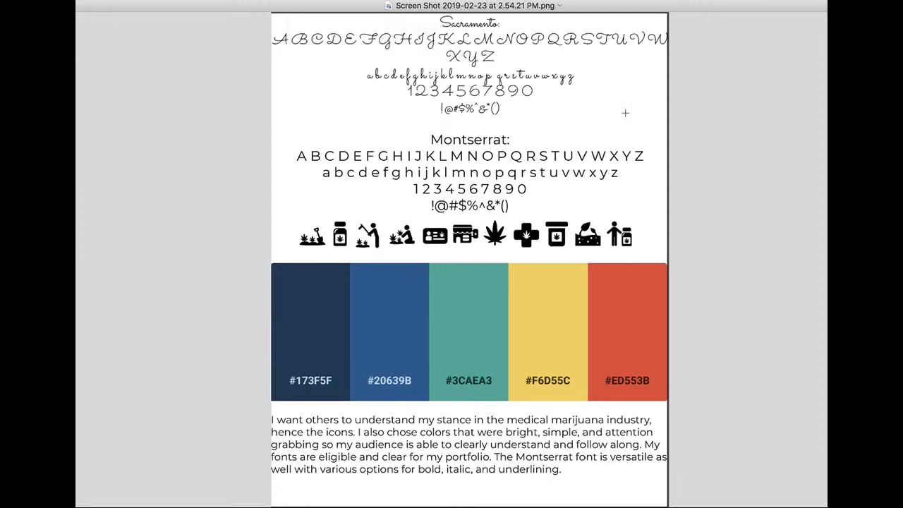
mouse_move(527, 178)
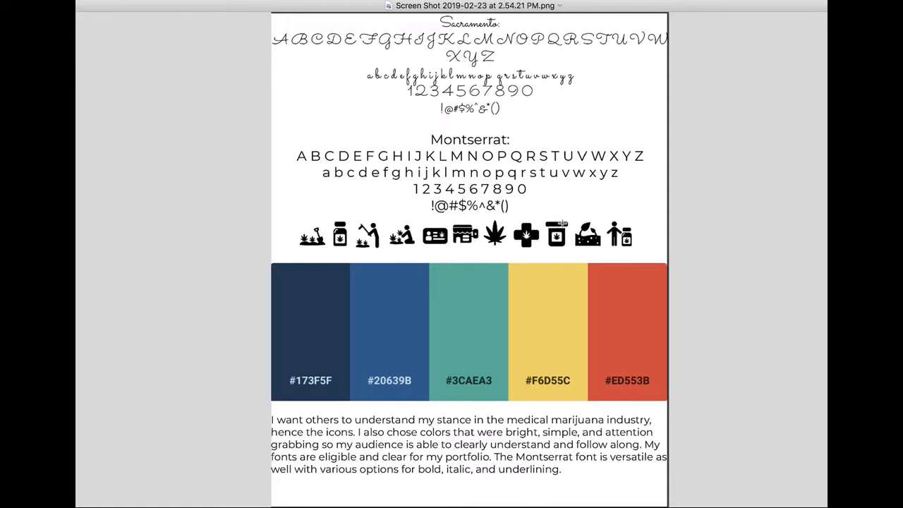
mouse_move(536, 215)
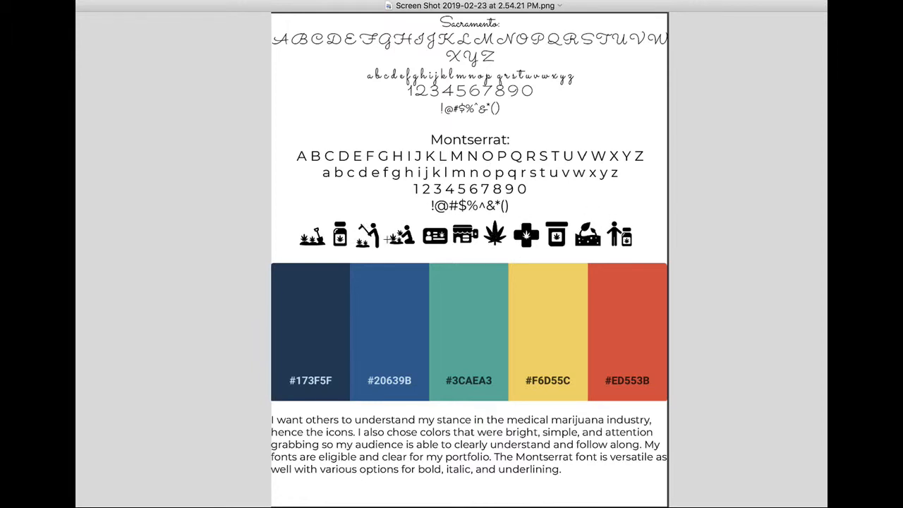
mouse_move(375, 438)
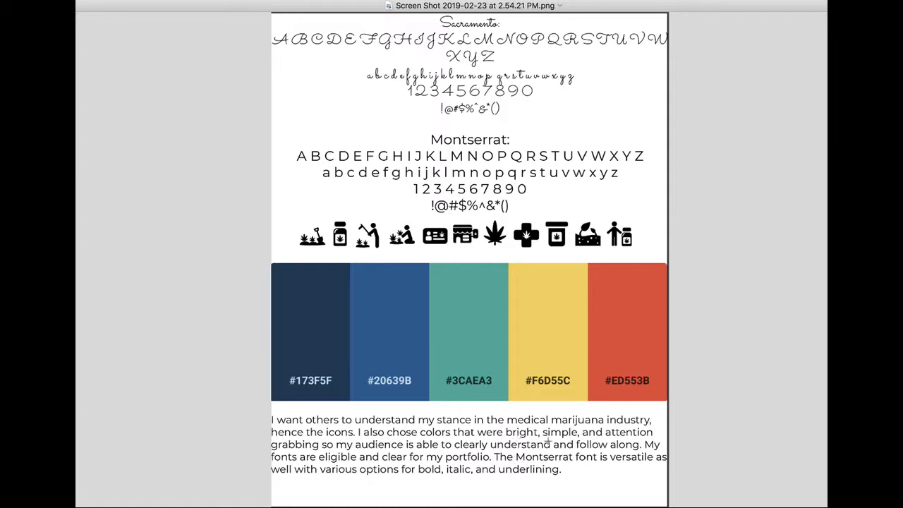
scroll("down", 3)
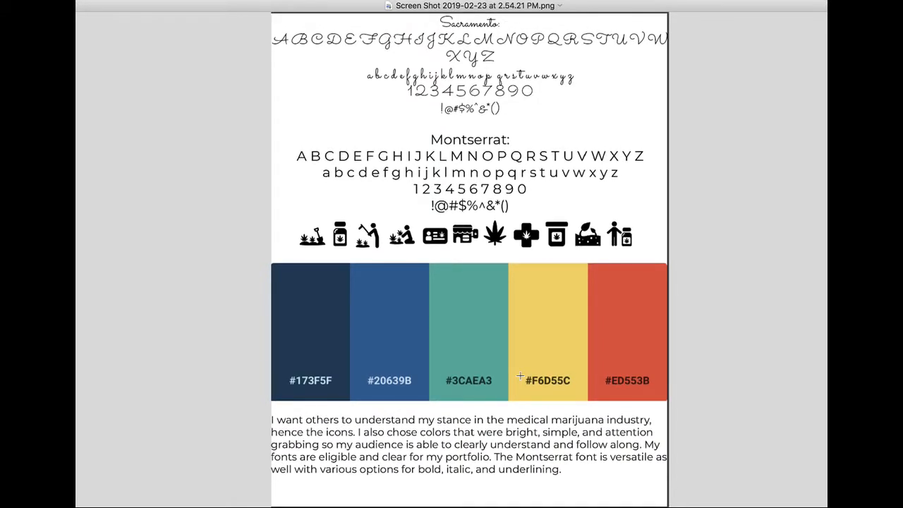
mouse_move(528, 124)
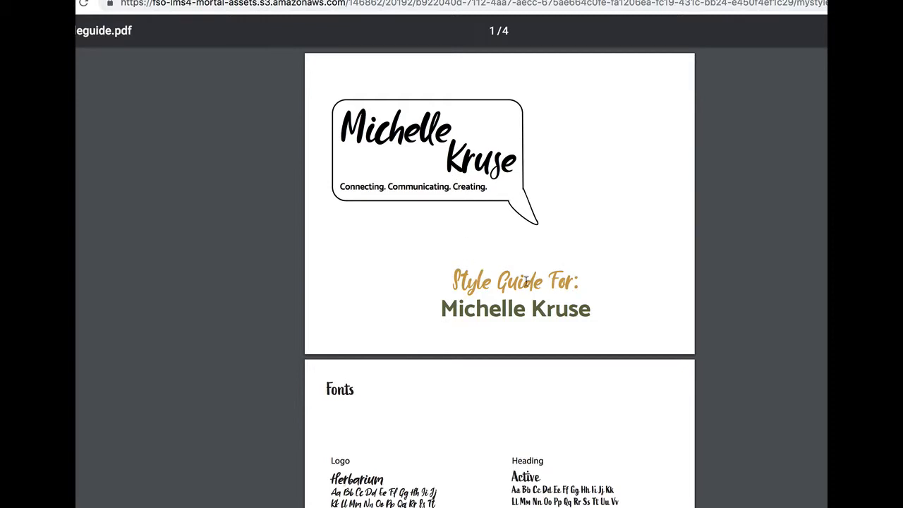
- Page down through the hexagon-swatch guide's fonts and colours pages
scroll("down", 3)
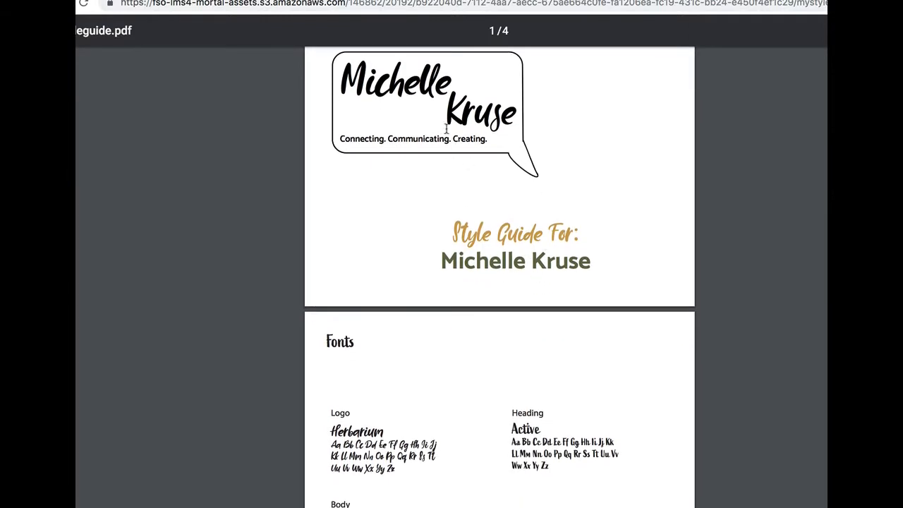
mouse_move(354, 139)
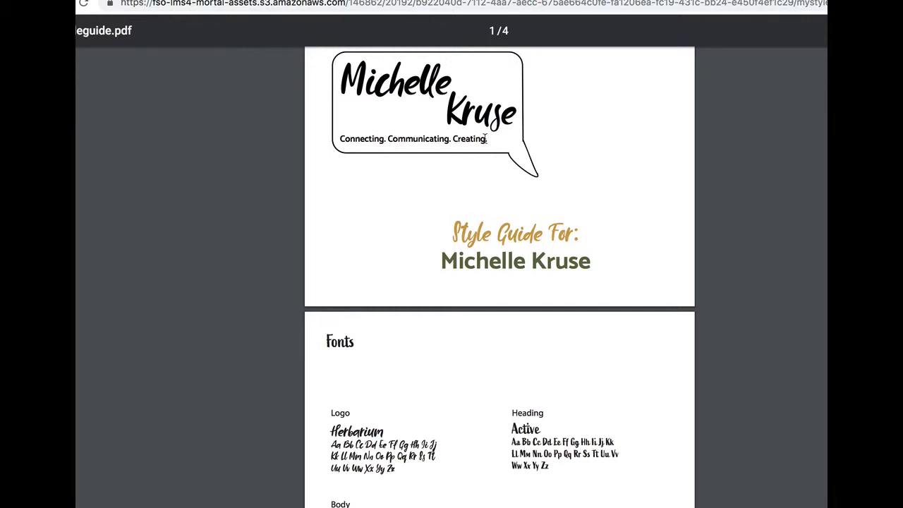
scroll("down", 3)
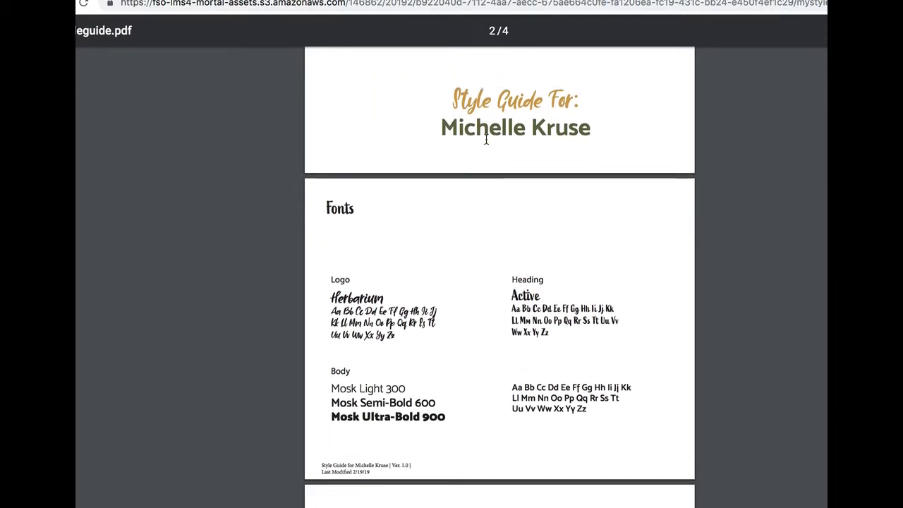
scroll("down", 3)
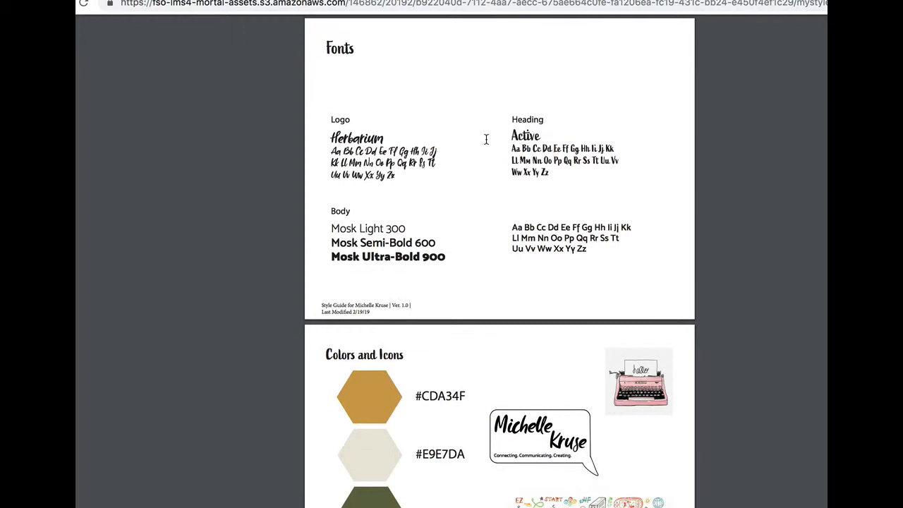
scroll("down", 3)
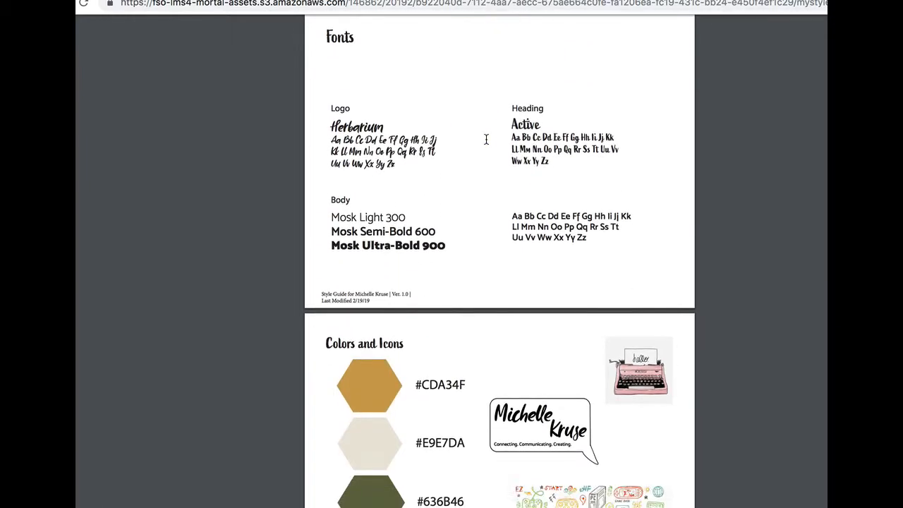
mouse_move(567, 253)
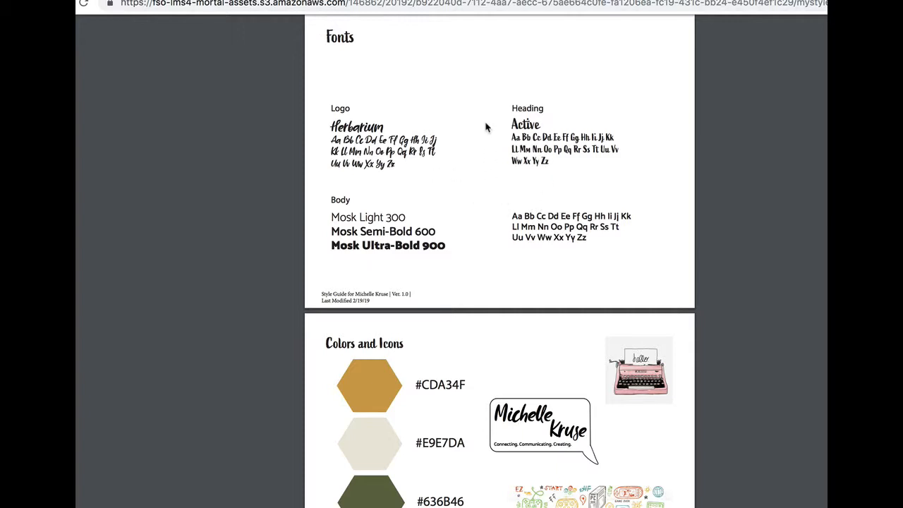
- Continue through the tone pages to the end of the four-page guide
scroll("down", 3)
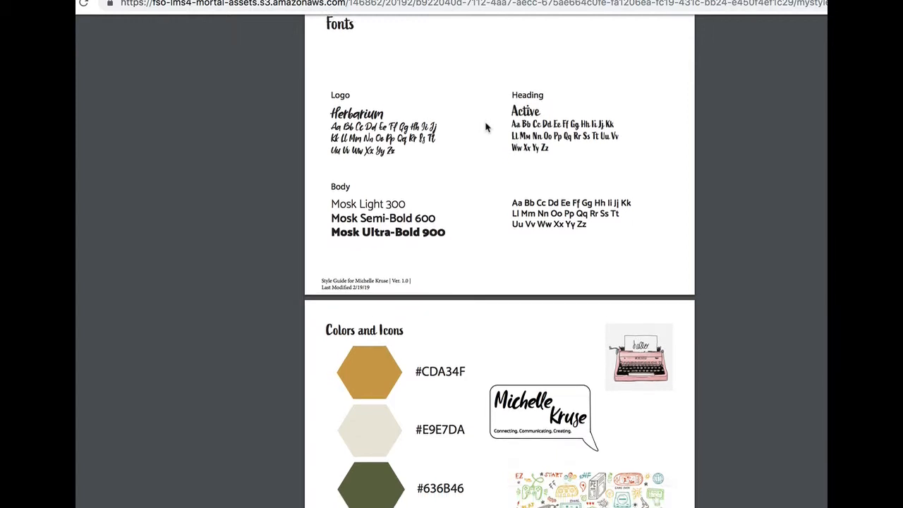
scroll("down", 3)
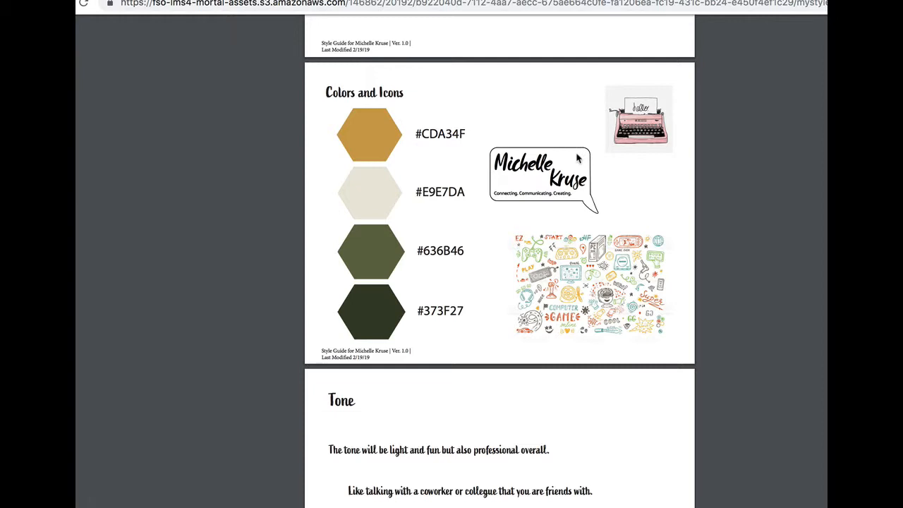
scroll("down", 3)
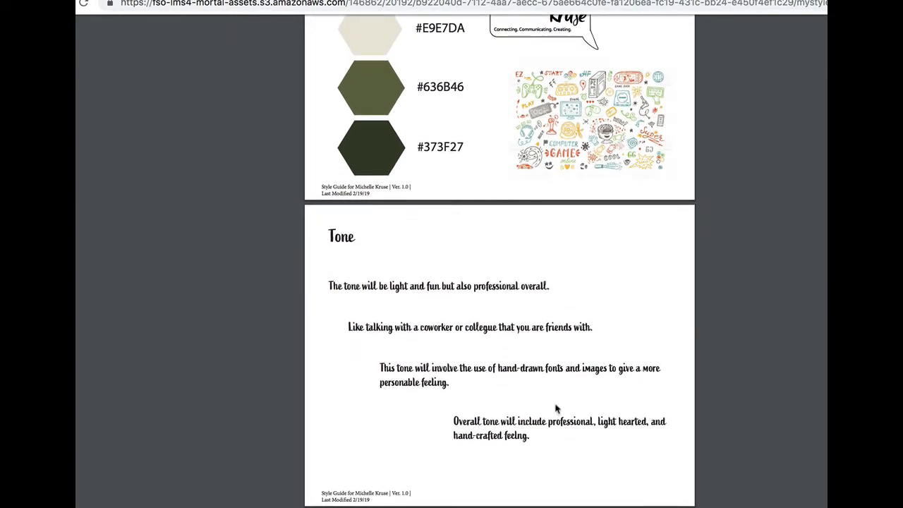
mouse_move(579, 323)
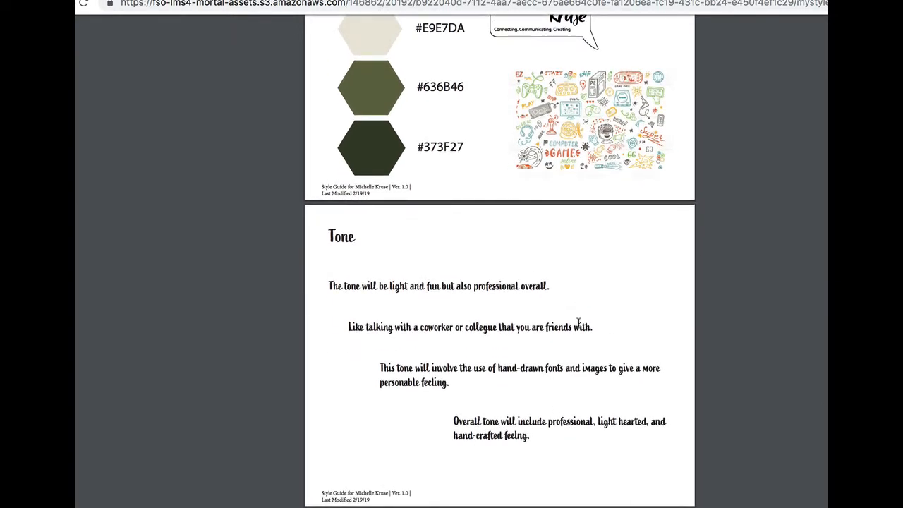
scroll("down", 3)
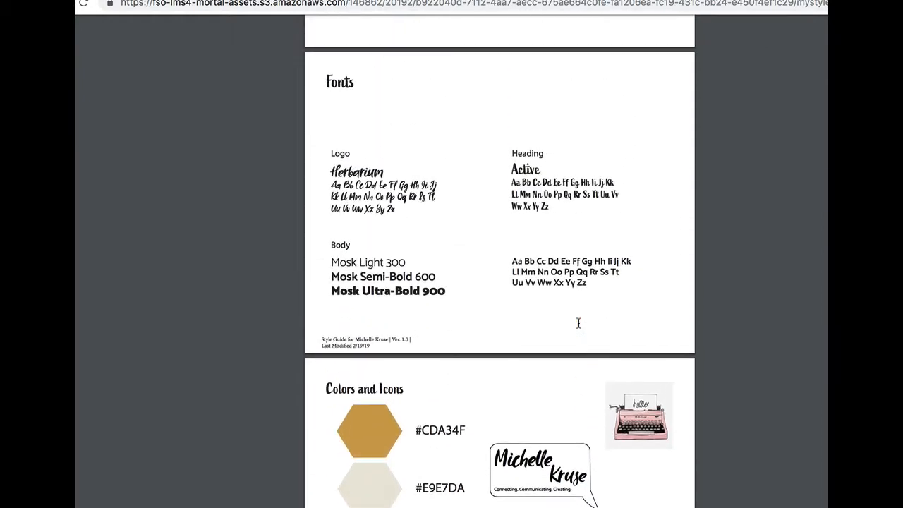
scroll("down", 3)
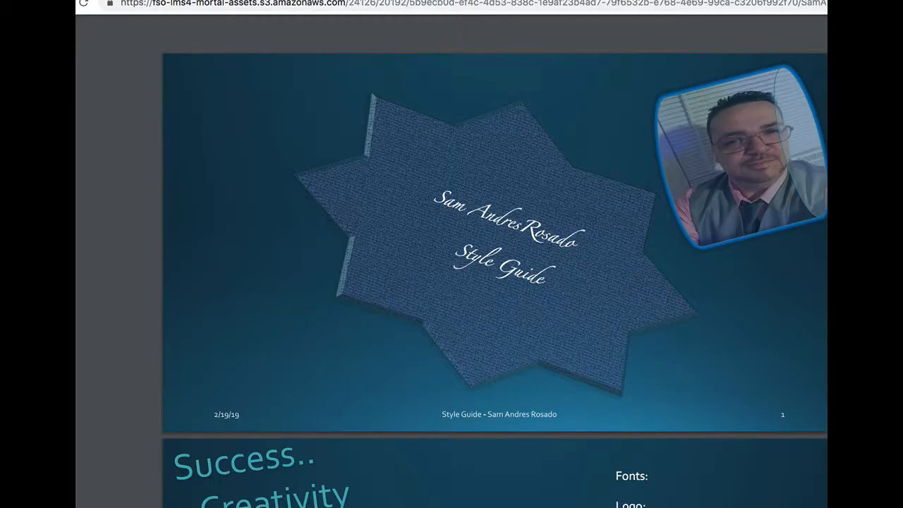
- Scroll the blue star guide past its fonts and collage to the Royal Blue, Peru, Tan, Gray palette
scroll("down", 3)
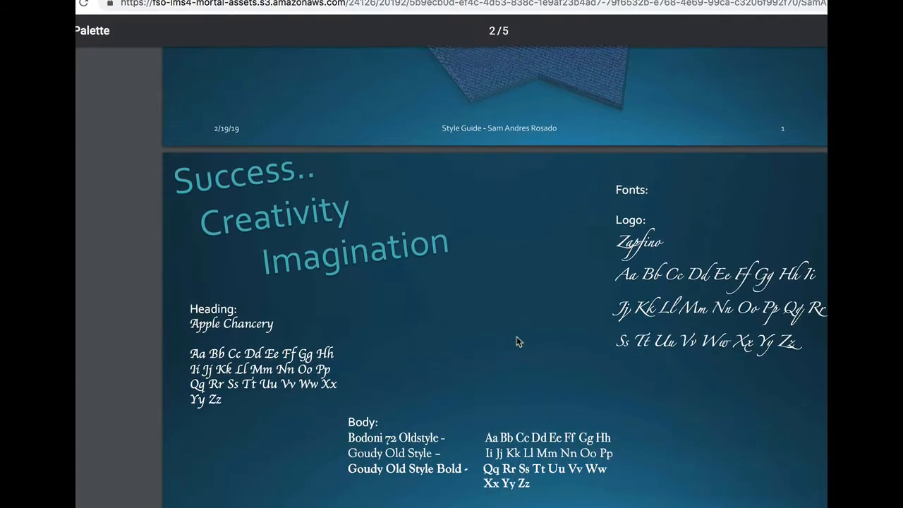
scroll("down", 3)
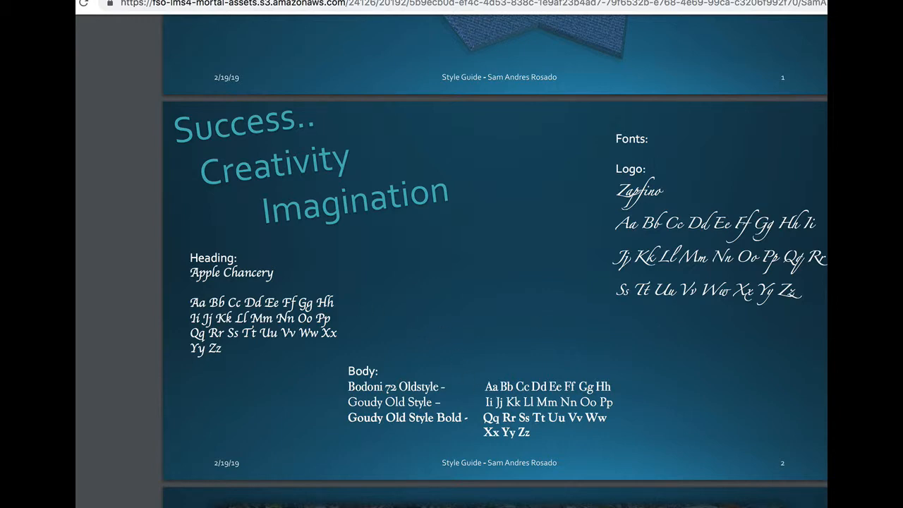
scroll("down", 3)
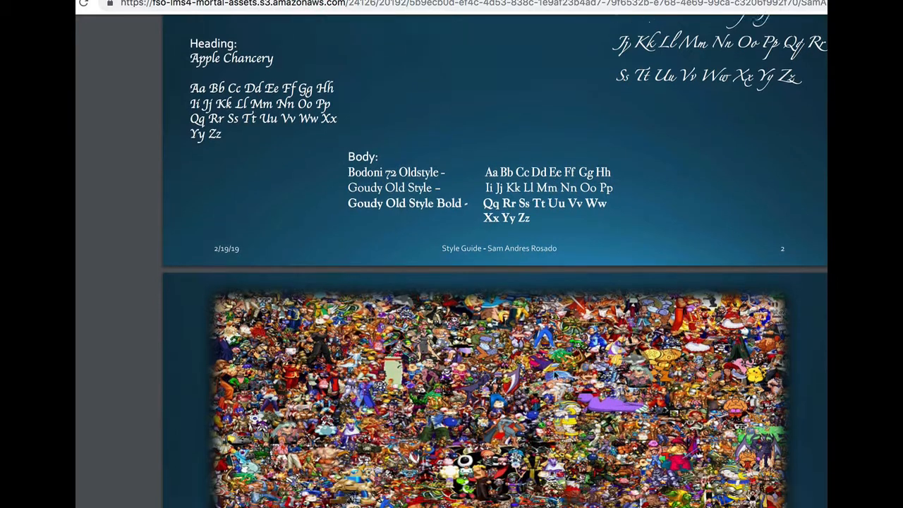
scroll("down", 3)
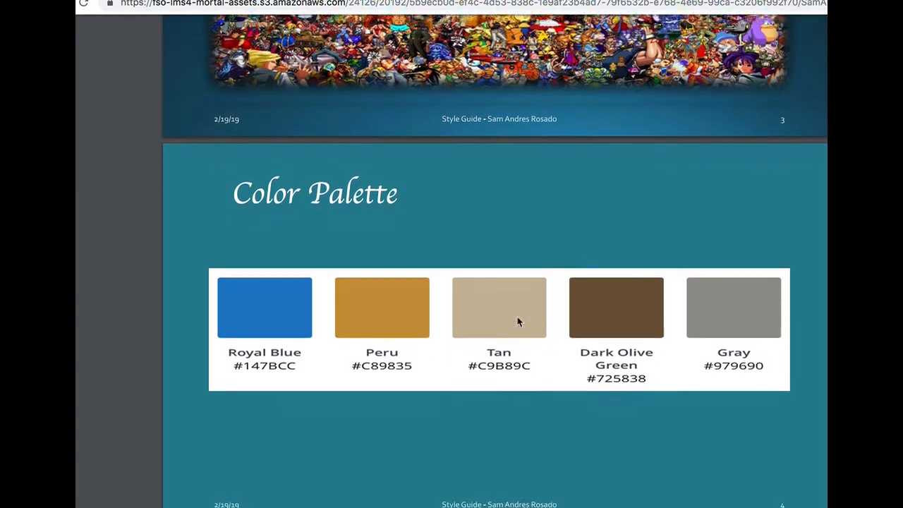
scroll("down", 3)
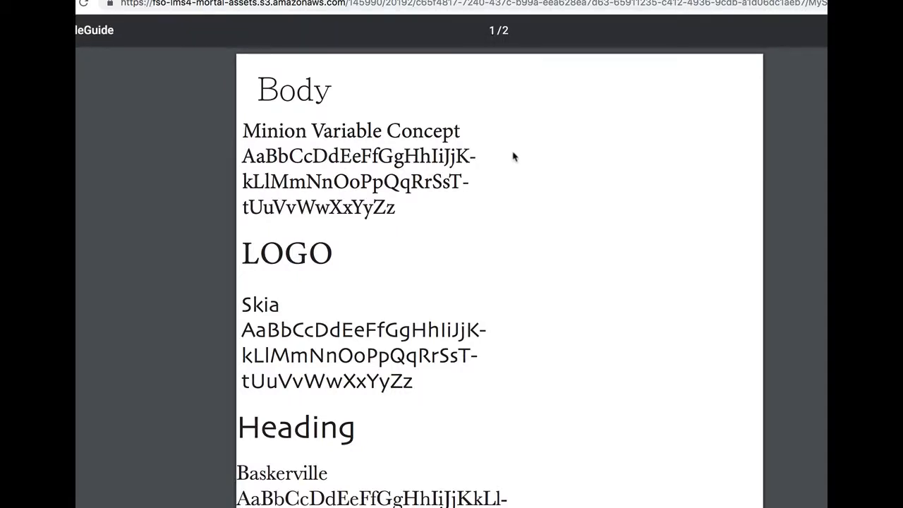
- Scroll the two-page guide from its Body, Logo and Heading fonts to the pink colour circles and closing paragraph
scroll("down", 3)
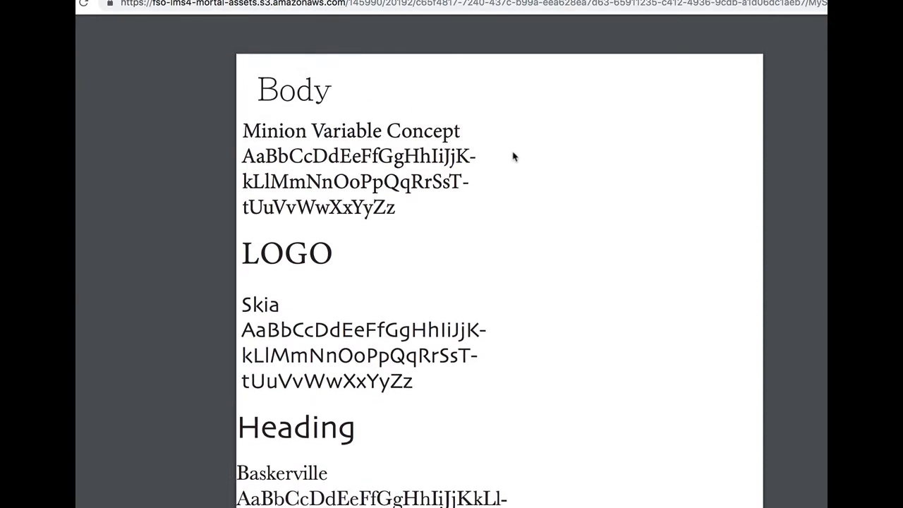
scroll("down", 3)
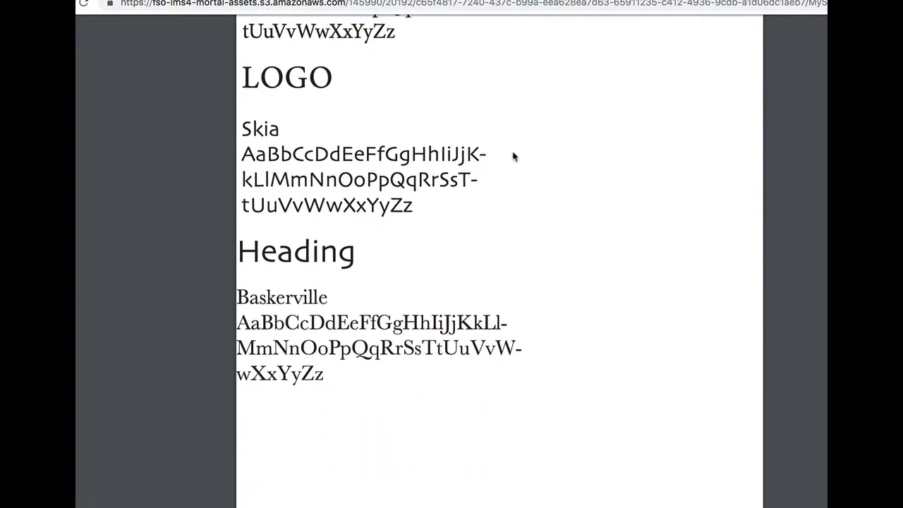
scroll("down", 3)
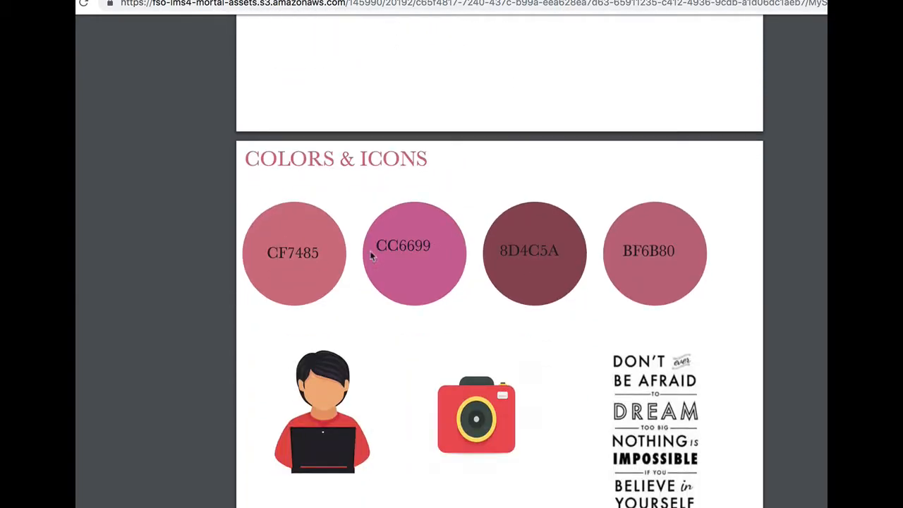
scroll("down", 3)
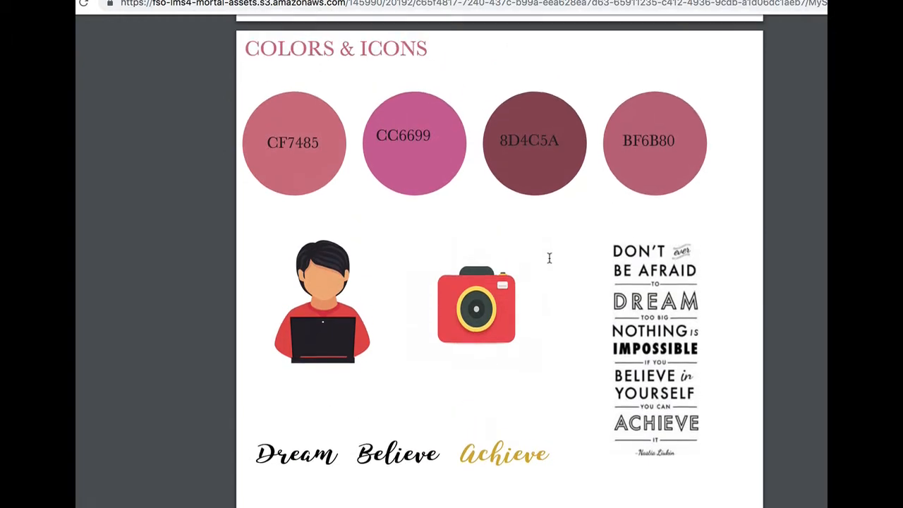
scroll("down", 3)
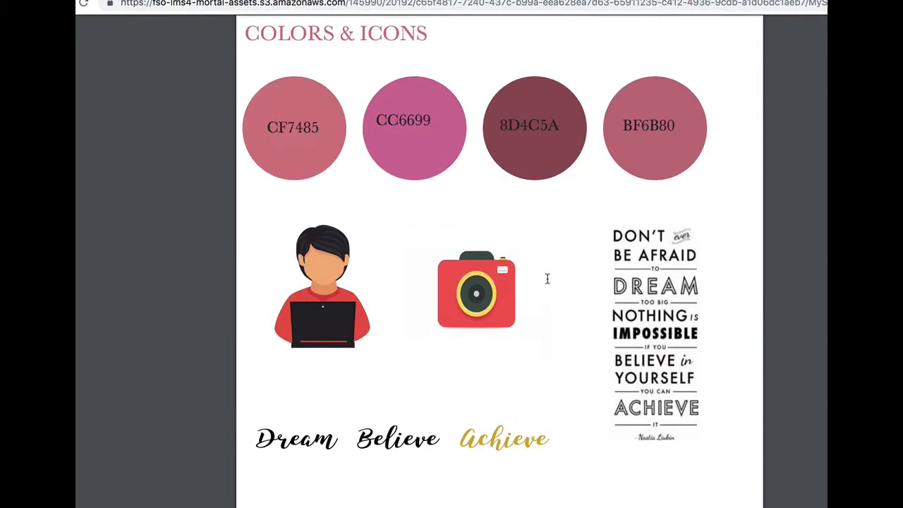
scroll("down", 3)
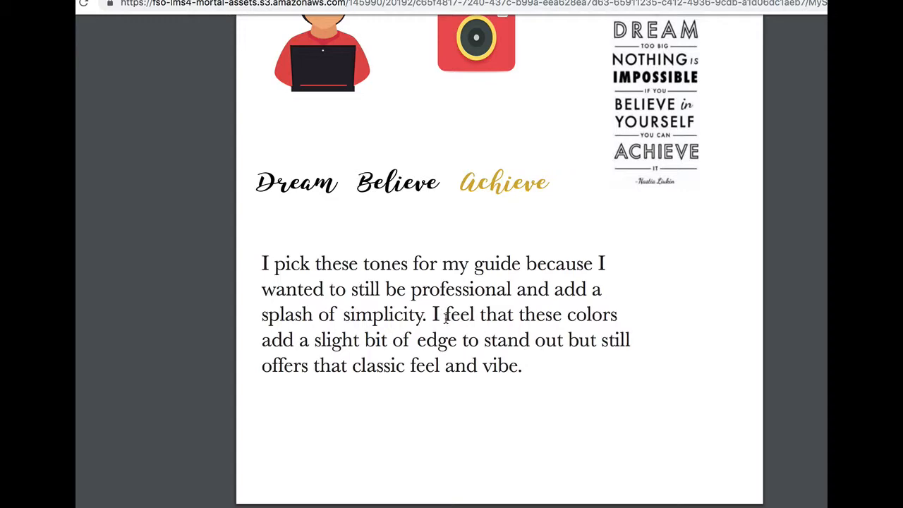
scroll("down", 3)
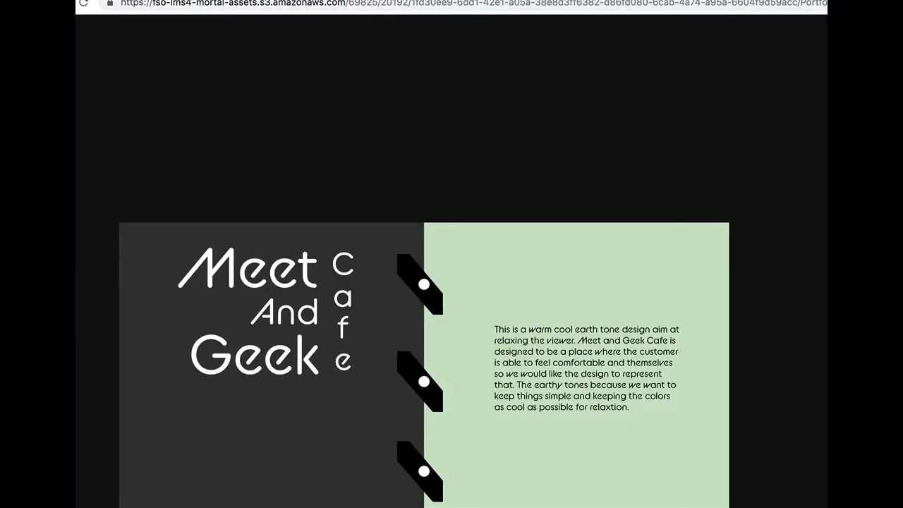
scroll("down", 3)
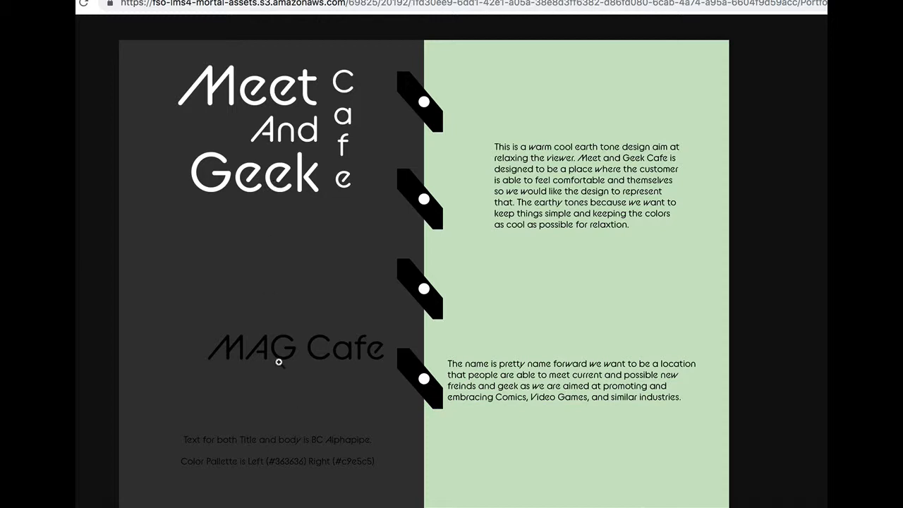
mouse_move(290, 457)
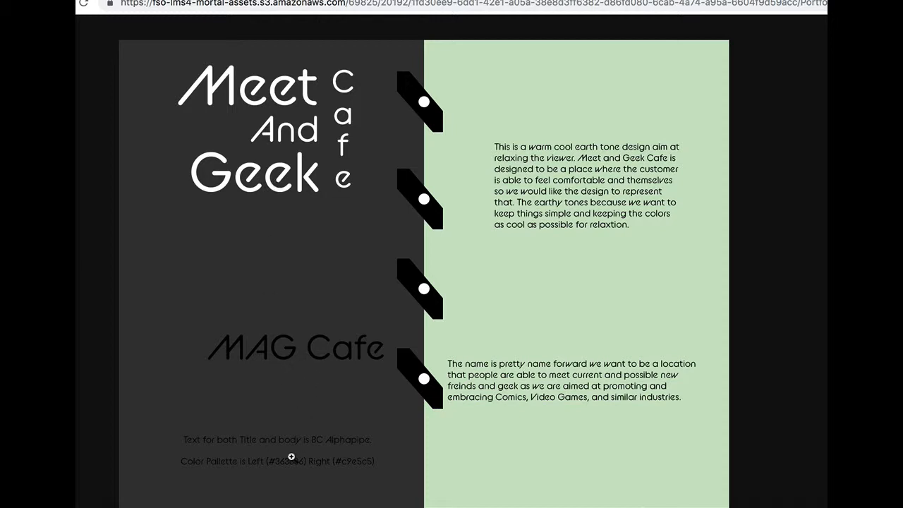
mouse_move(279, 443)
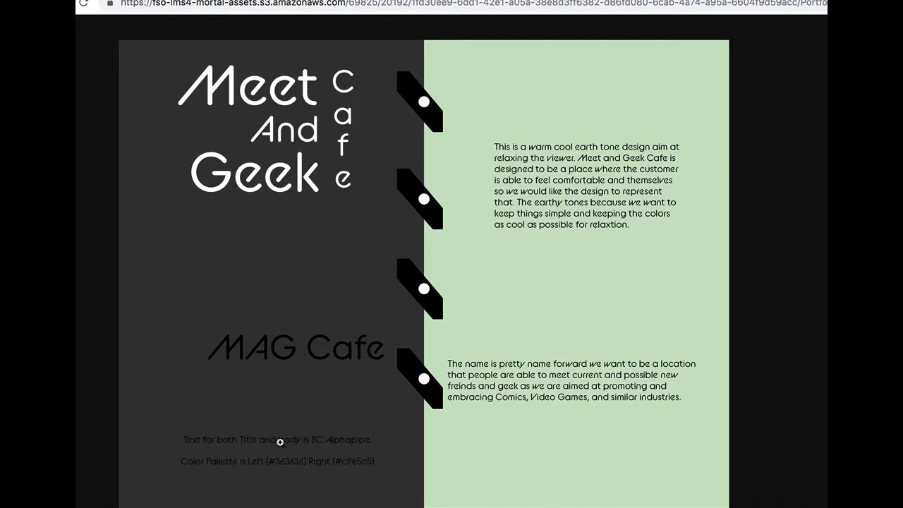
mouse_move(282, 440)
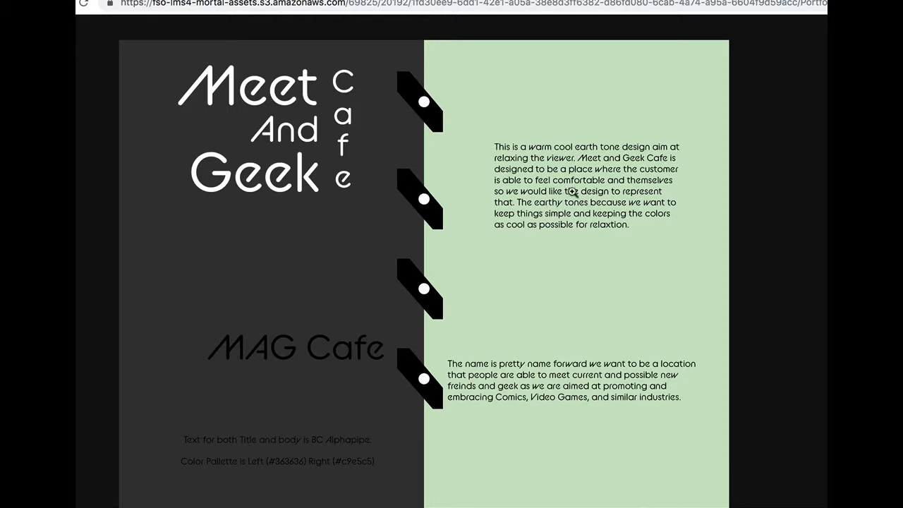
mouse_move(577, 195)
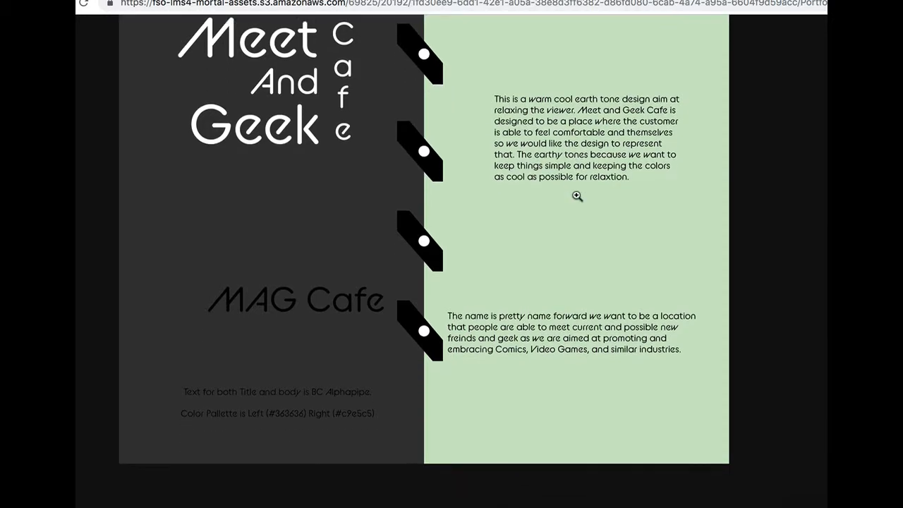
scroll("down", 3)
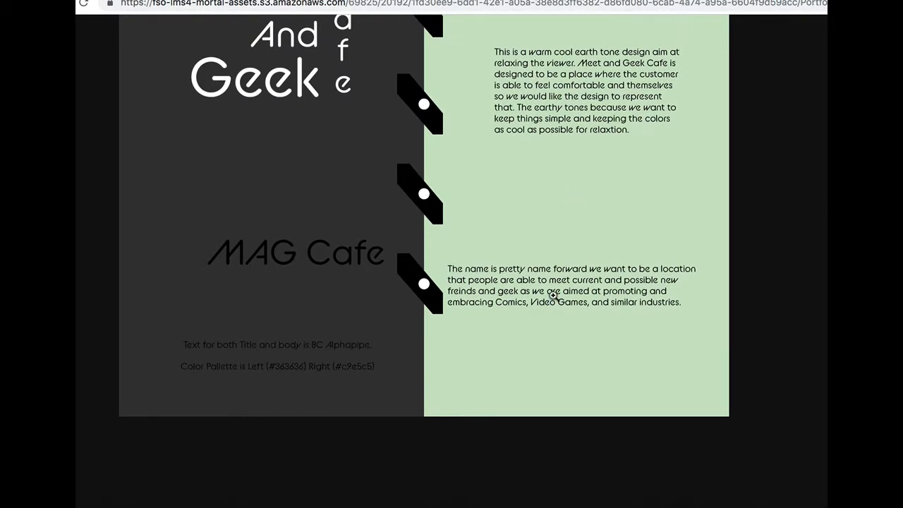
scroll("down", 3)
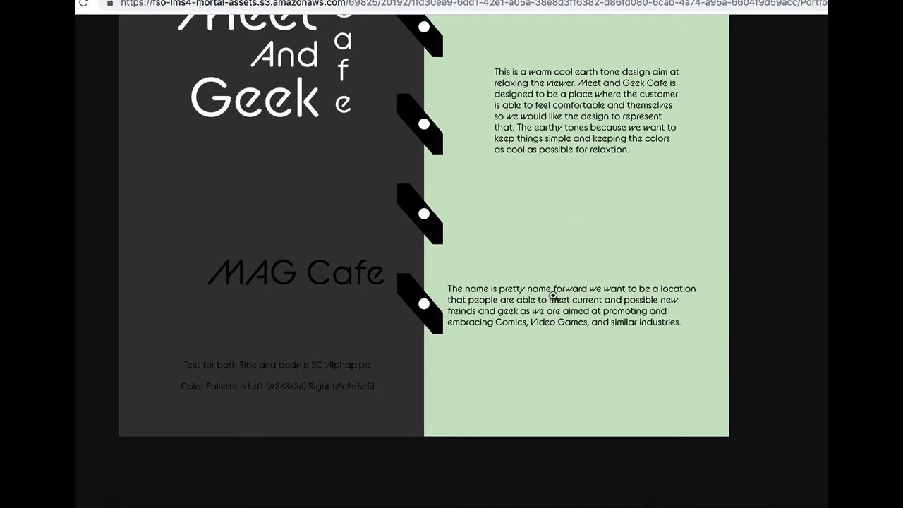
mouse_move(347, 397)
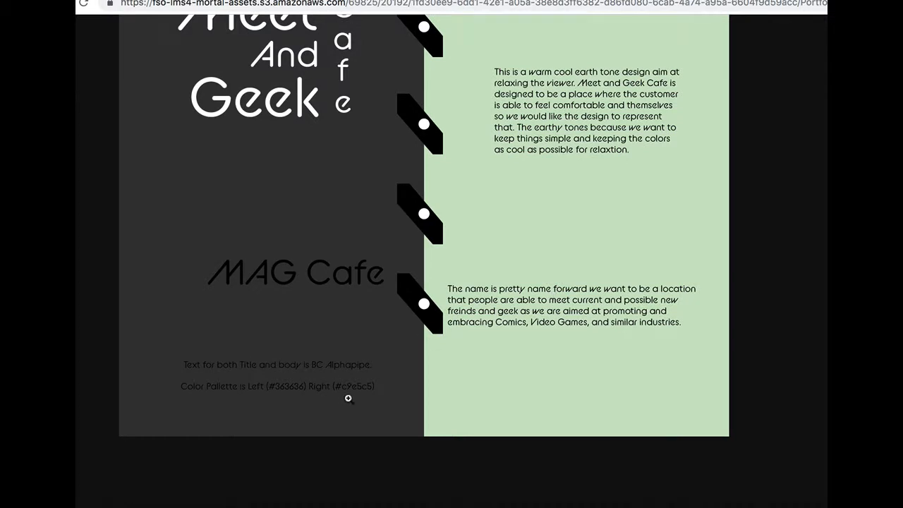
mouse_move(349, 395)
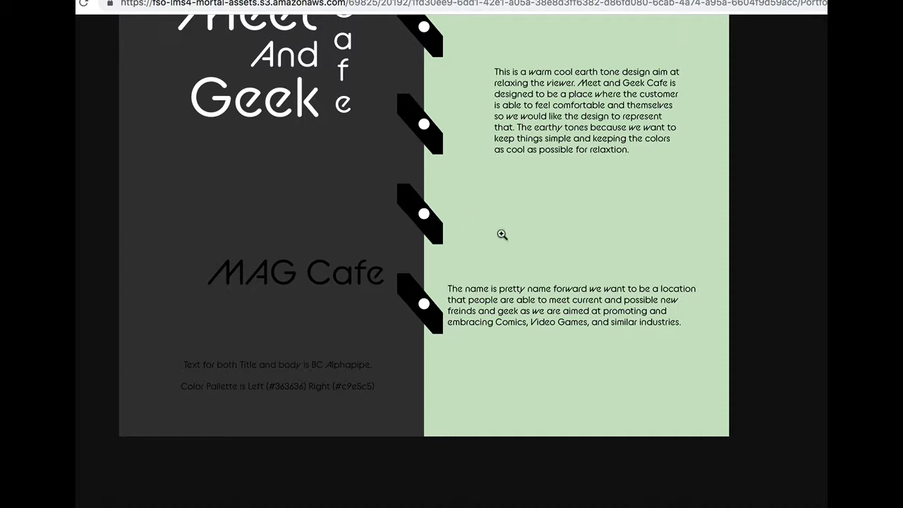
mouse_move(537, 369)
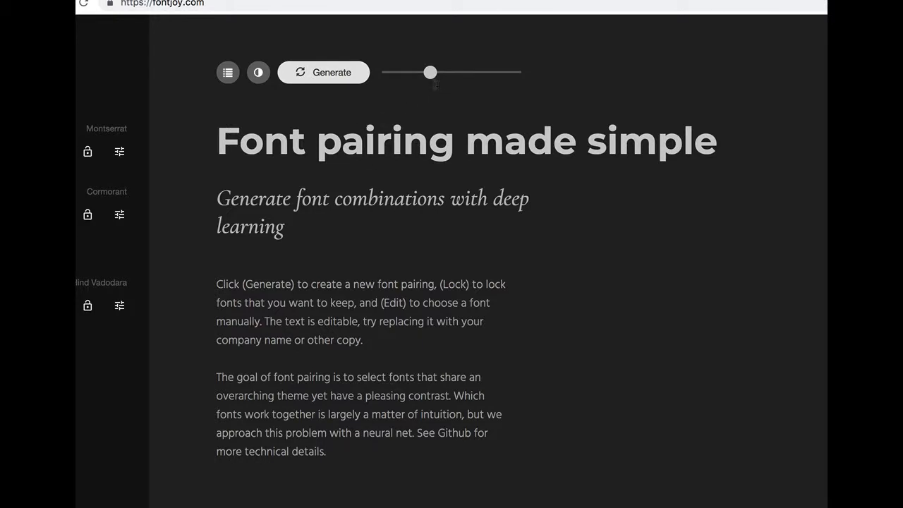
- Generate font pairings at balanced contrast and then at greater similarity
left_click_drag(430, 72, 466, 72)
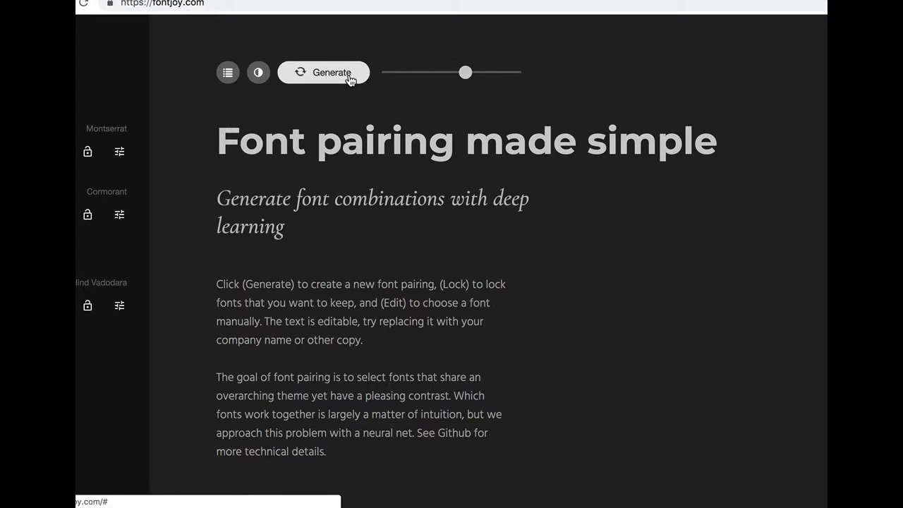
left_click(323, 72)
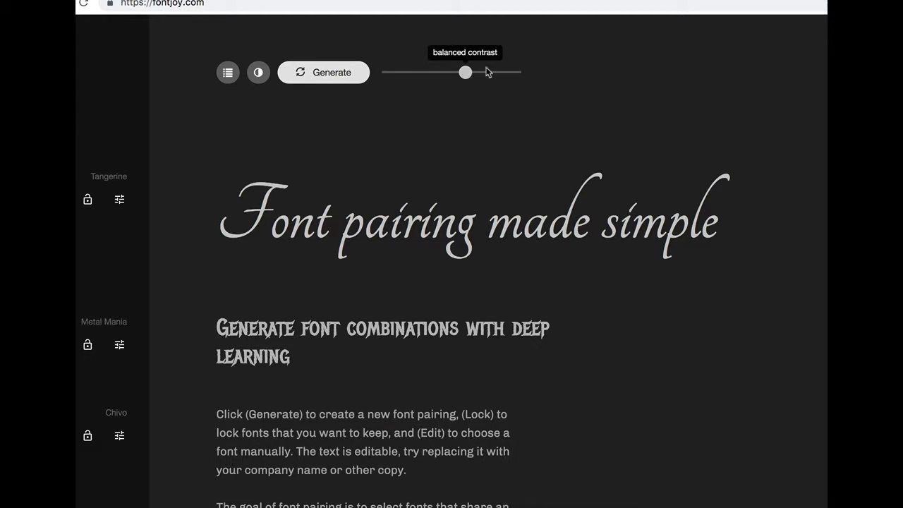
left_click_drag(465, 72, 490, 72)
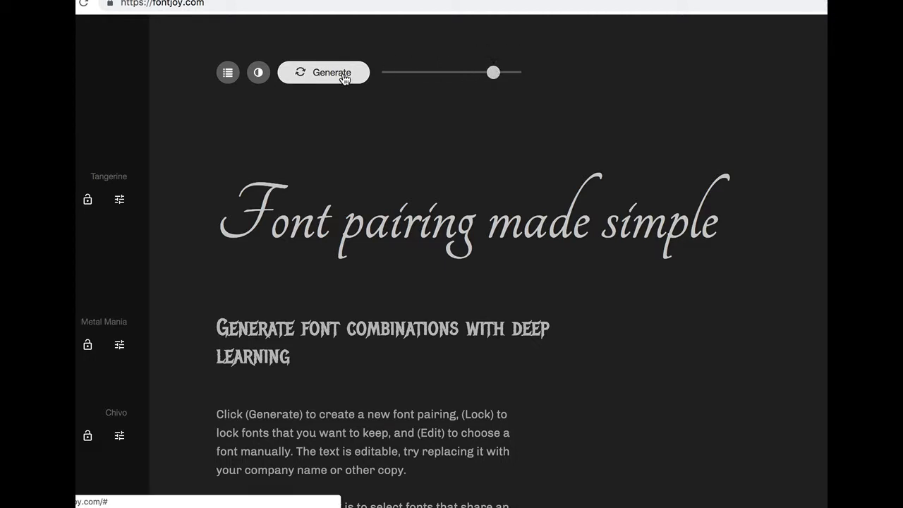
left_click(324, 72)
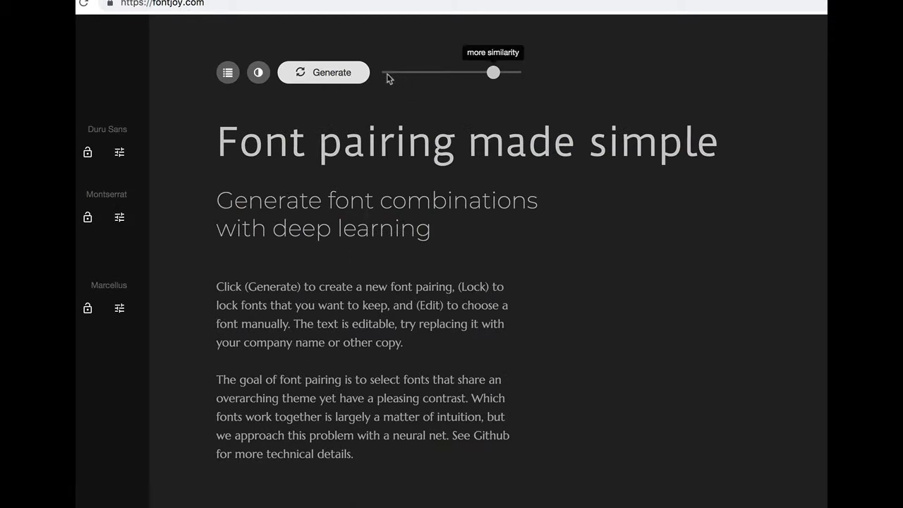
- Generate pairings at high contrast and then at slightly reduced contrast
left_click(323, 72)
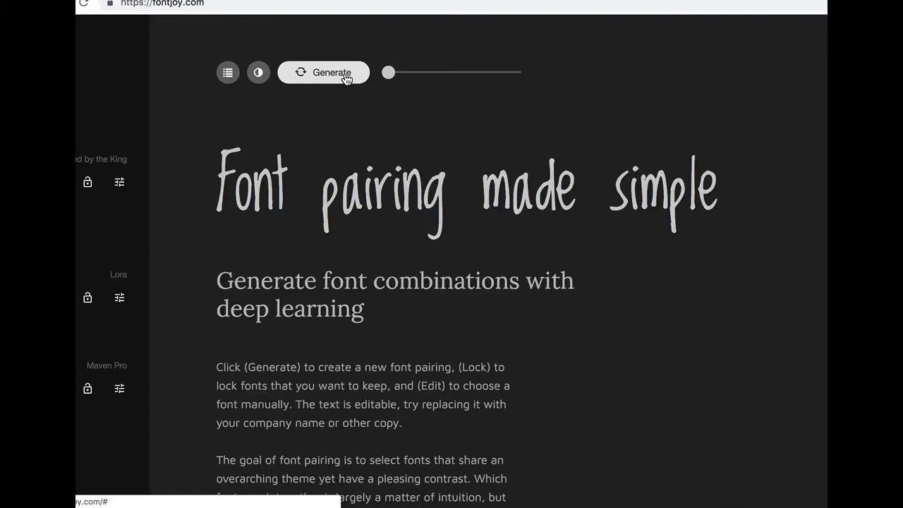
left_click(323, 72)
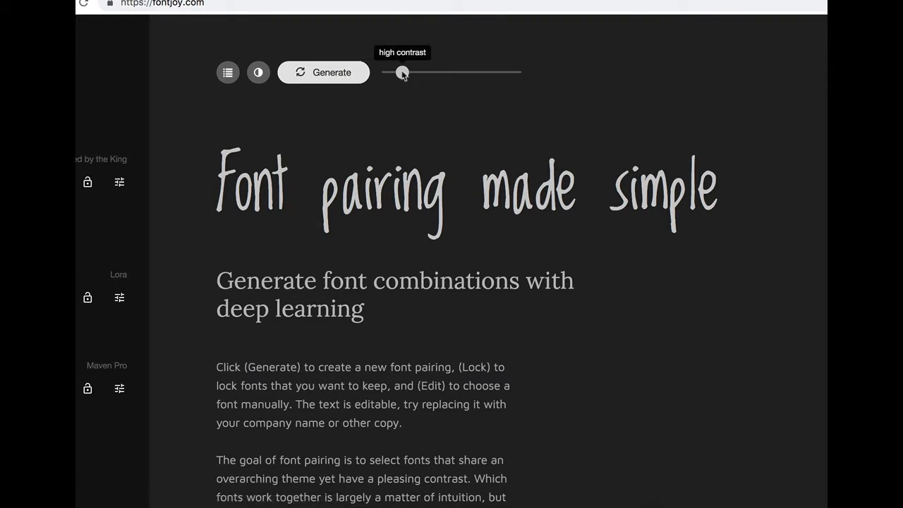
left_click(330, 72)
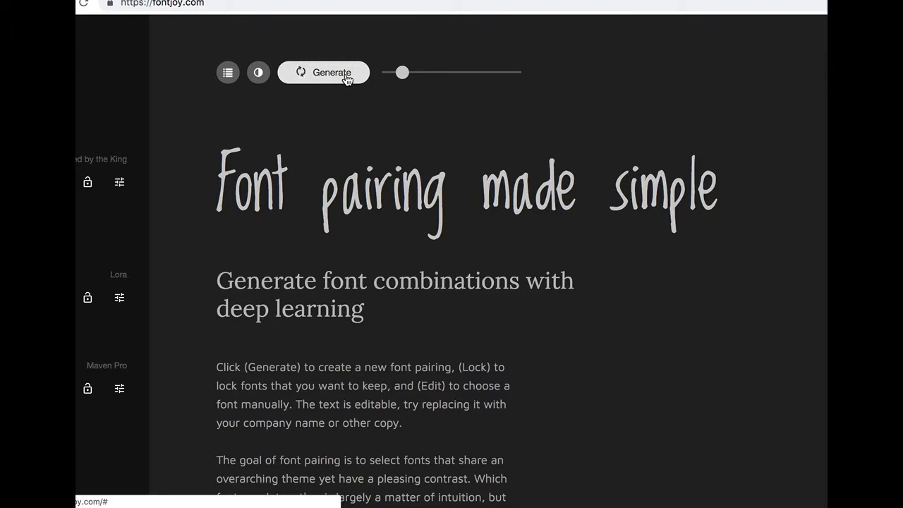
left_click(323, 72)
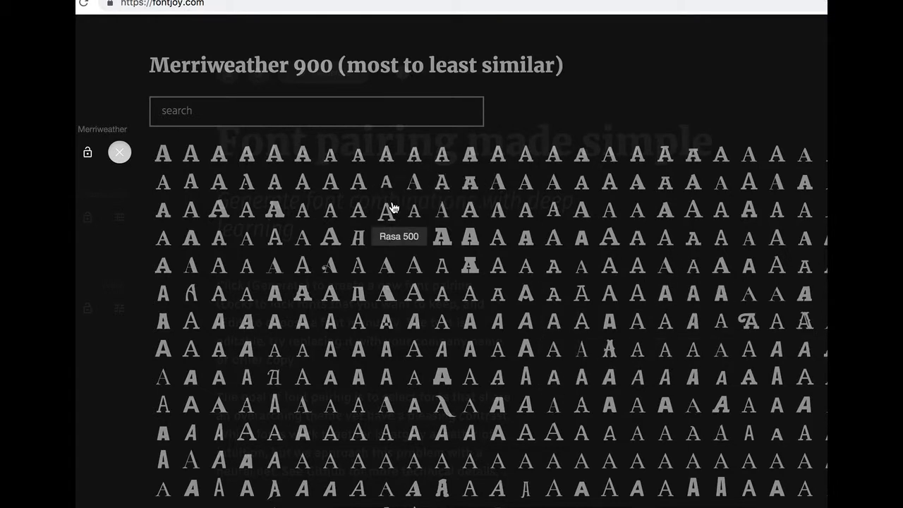
mouse_move(663, 490)
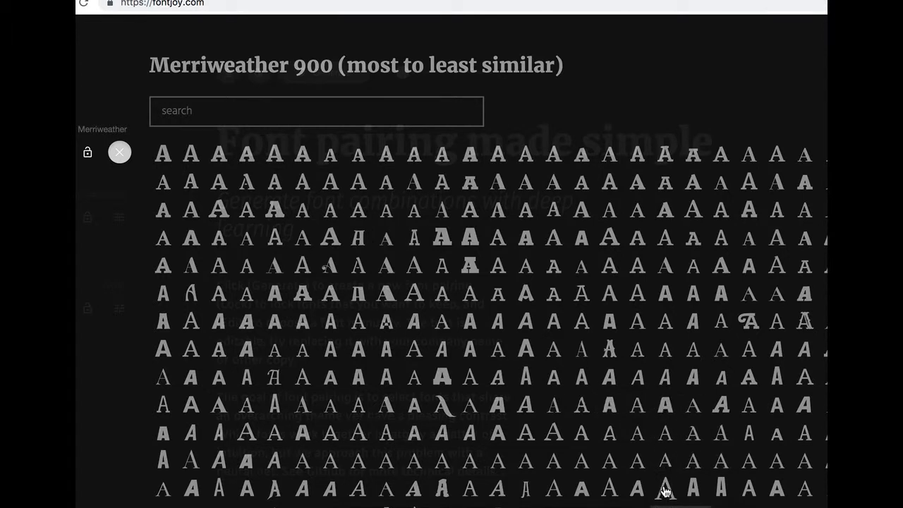
mouse_move(666, 474)
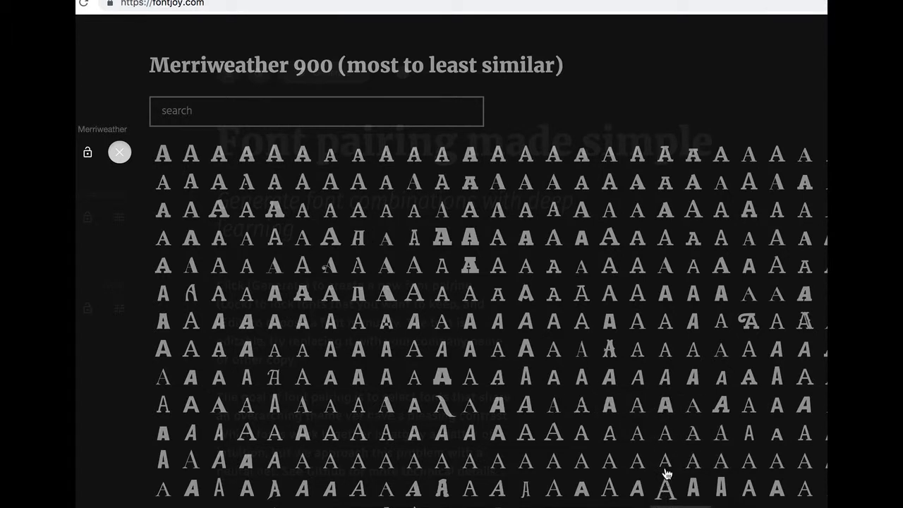
- Replace the first and second fonts with hand-picked choices from the similarity grid
left_click(119, 153)
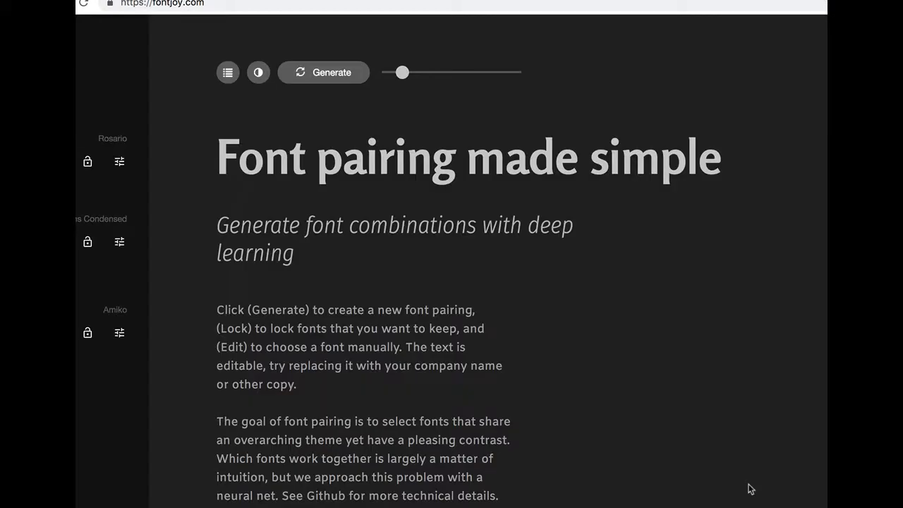
mouse_move(113, 148)
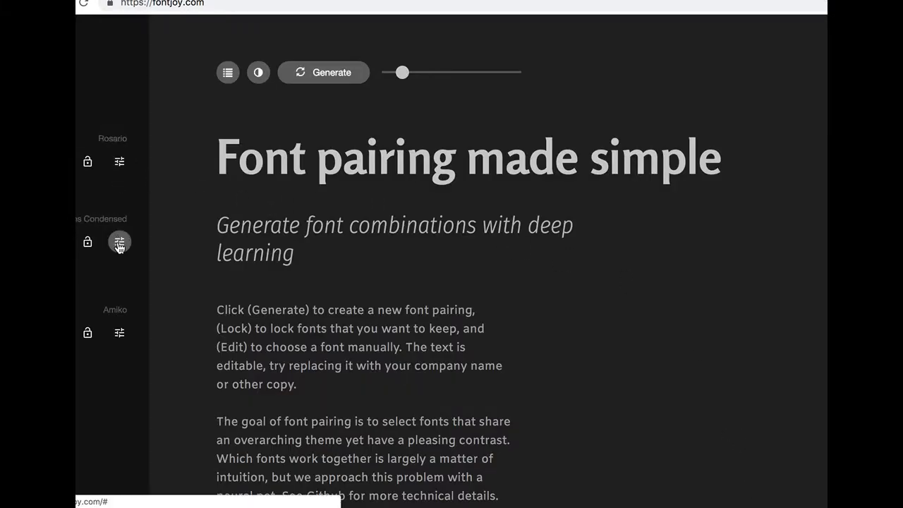
left_click(118, 242)
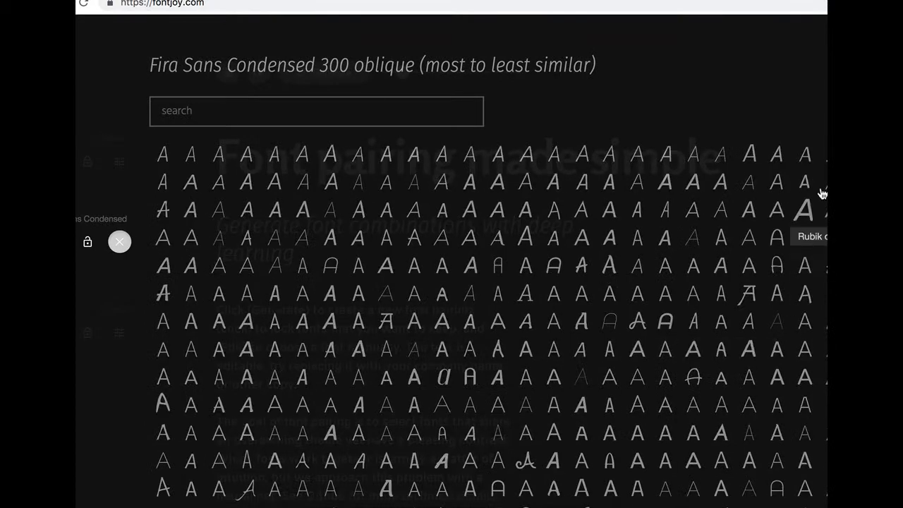
left_click(118, 242)
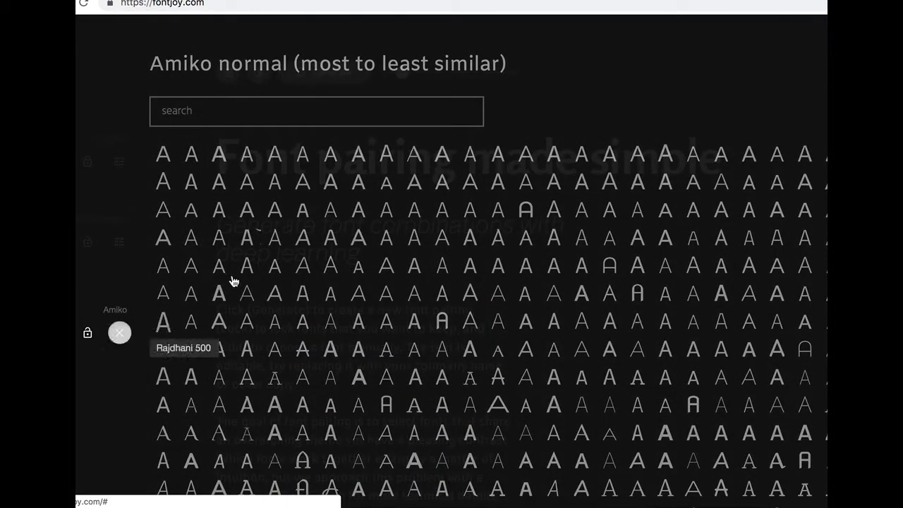
- Replace the third font manually, ending with the Libre Franklin and Nova Slim pairing
left_click(118, 333)
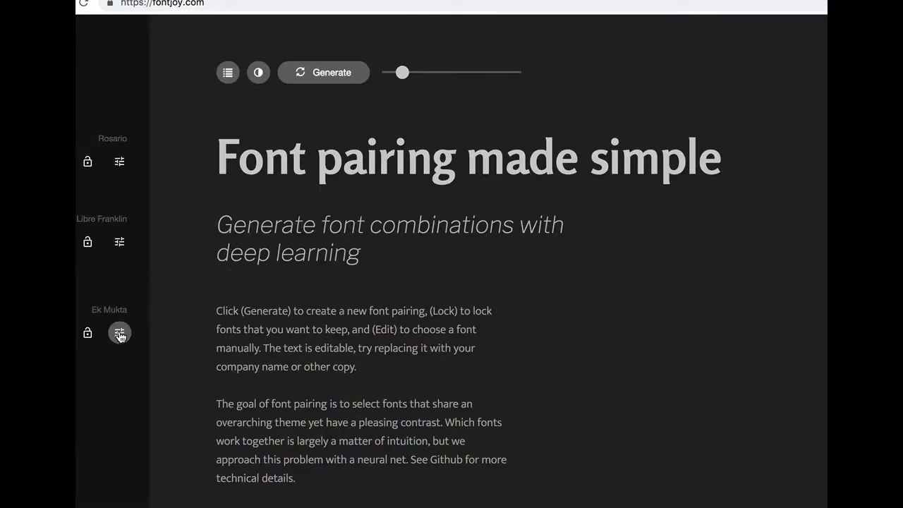
left_click(118, 333)
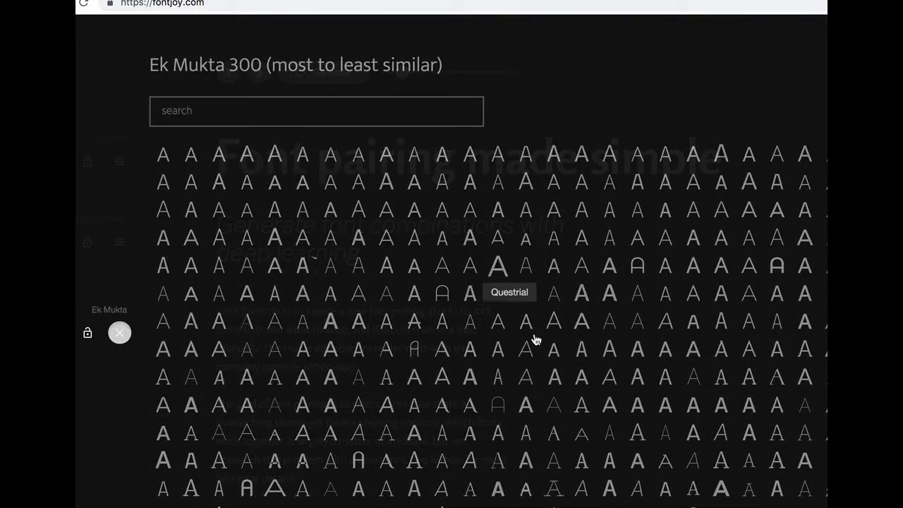
left_click(118, 333)
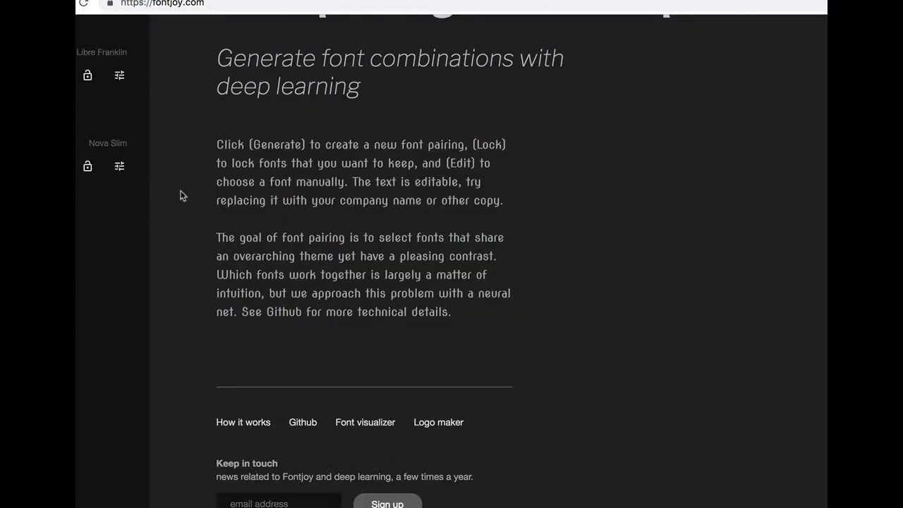